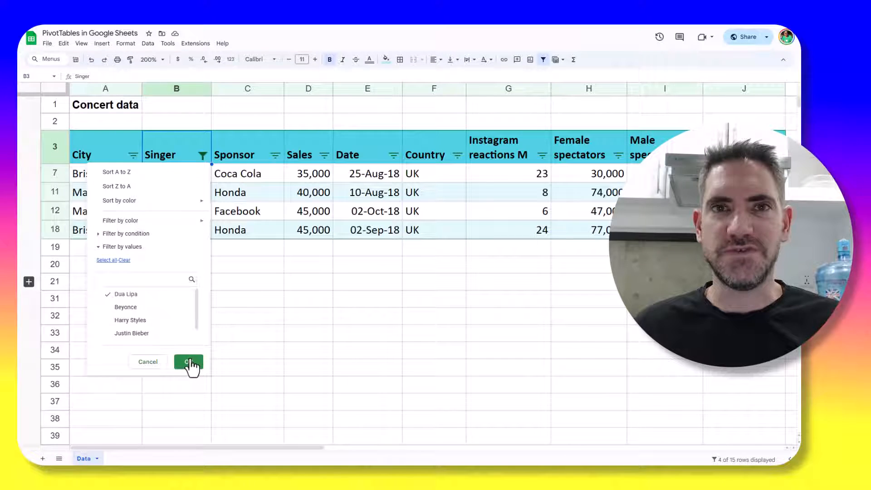
- Clear the Dua Lipa singer filter so all fifteen concert rows A3:J18 are visible
left_click(189, 361)
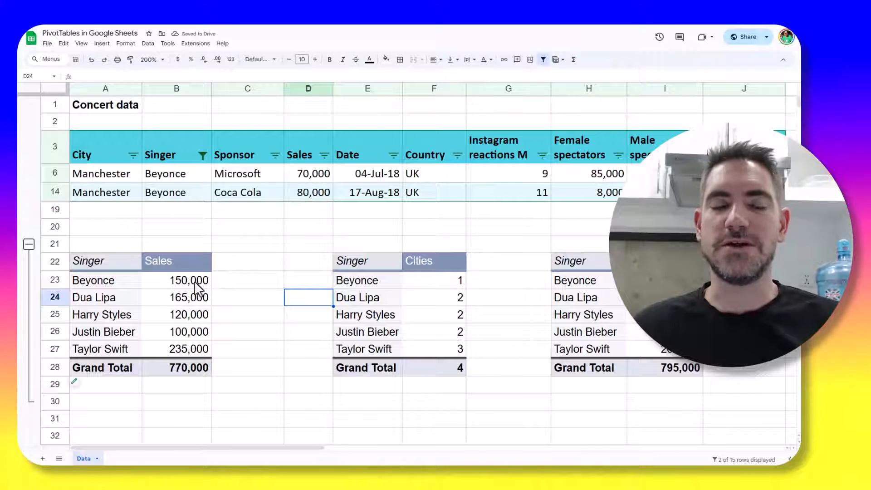
mouse_move(417, 281)
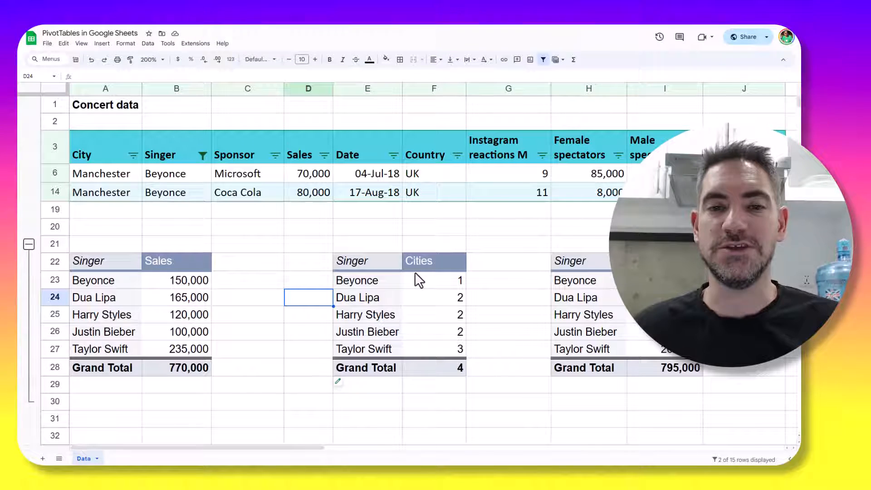
left_click(433, 280)
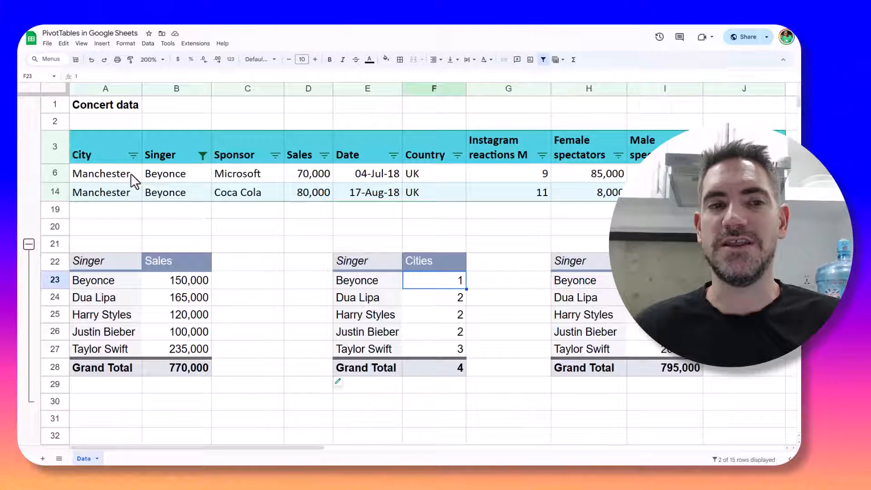
left_click(203, 155)
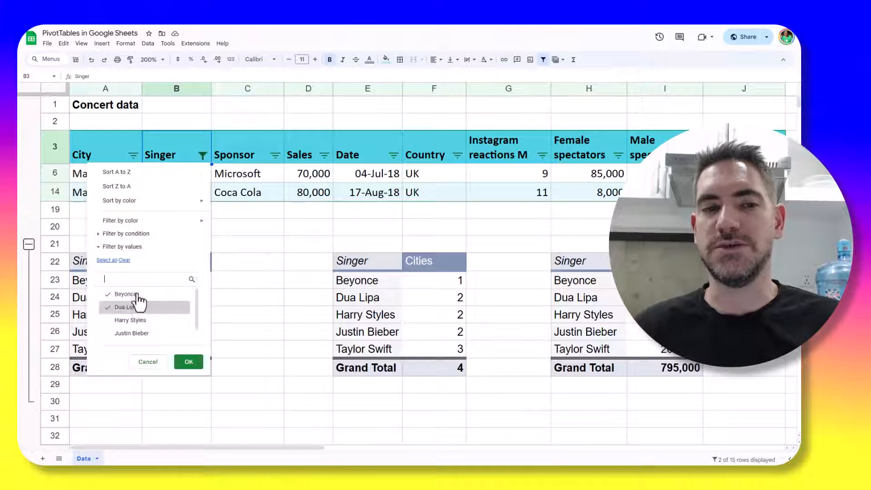
left_click(188, 361)
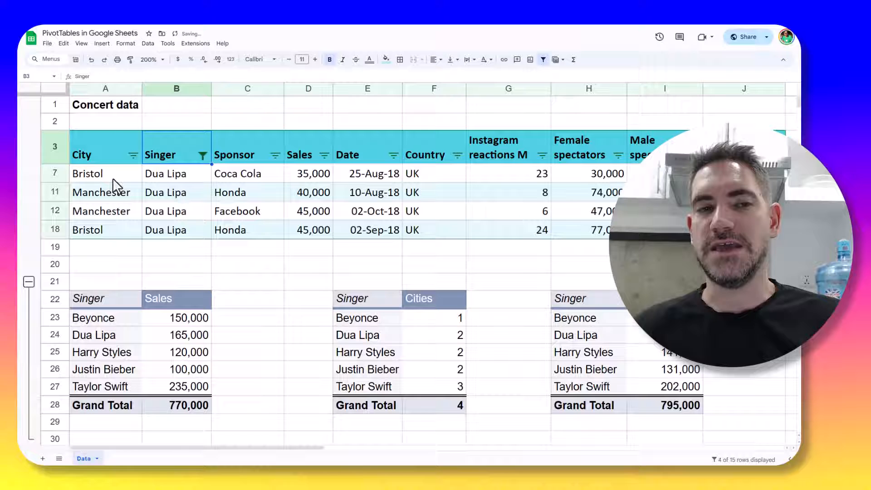
left_click(308, 281)
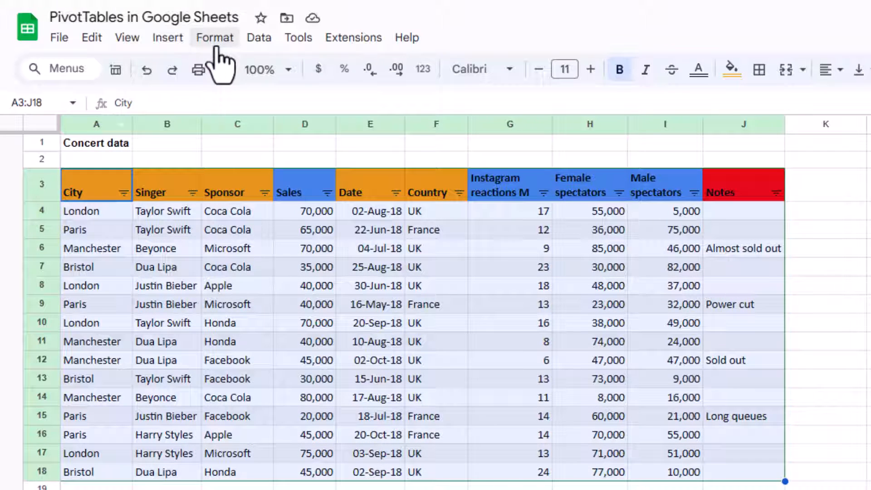
- Insert a pivot table from Data!A3:J18 onto the existing sheet at cell L3
left_click(167, 37)
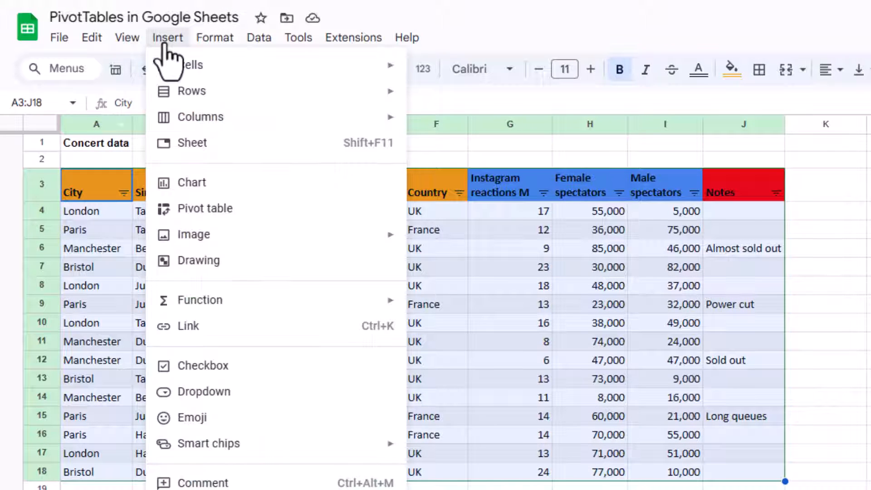
left_click(204, 208)
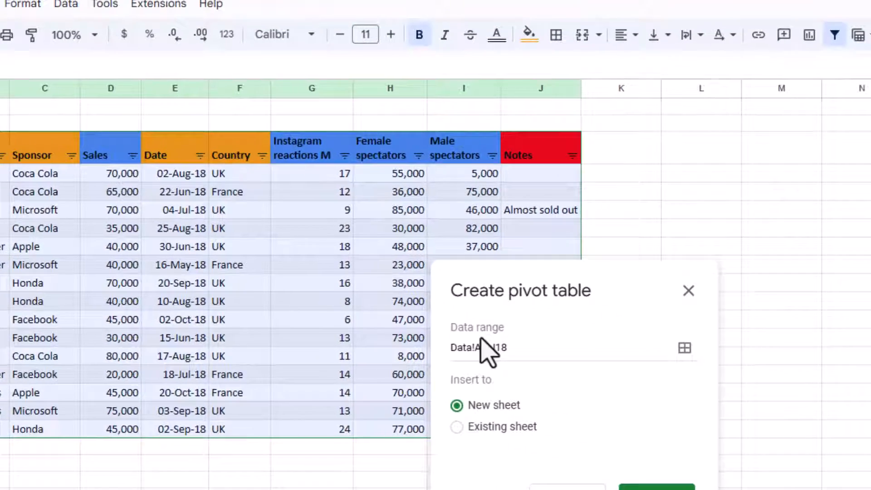
left_click(456, 426)
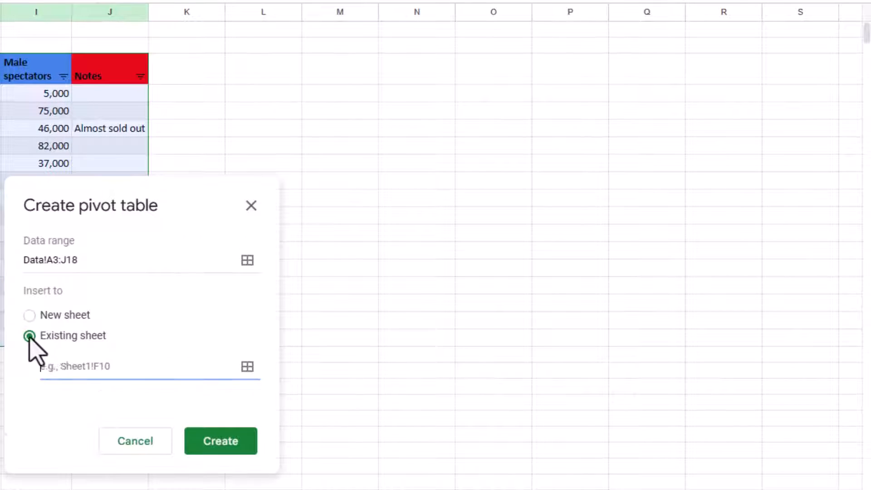
left_click(247, 367)
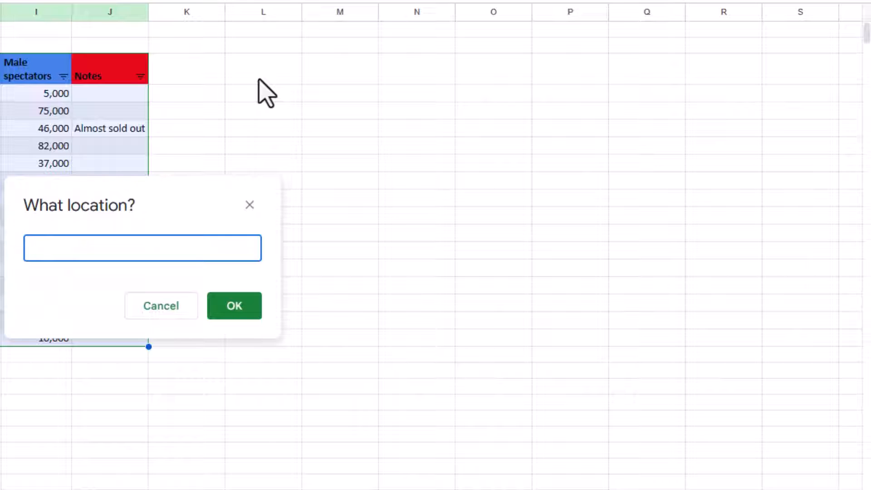
left_click(263, 70)
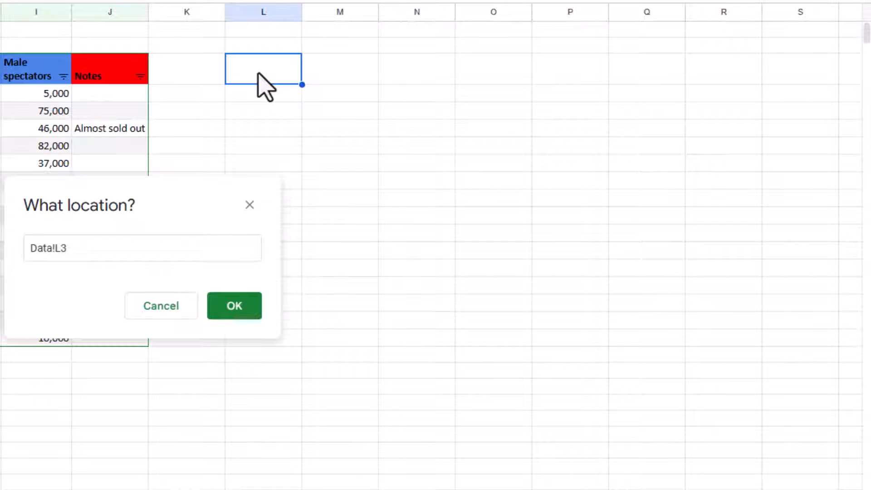
left_click(234, 306)
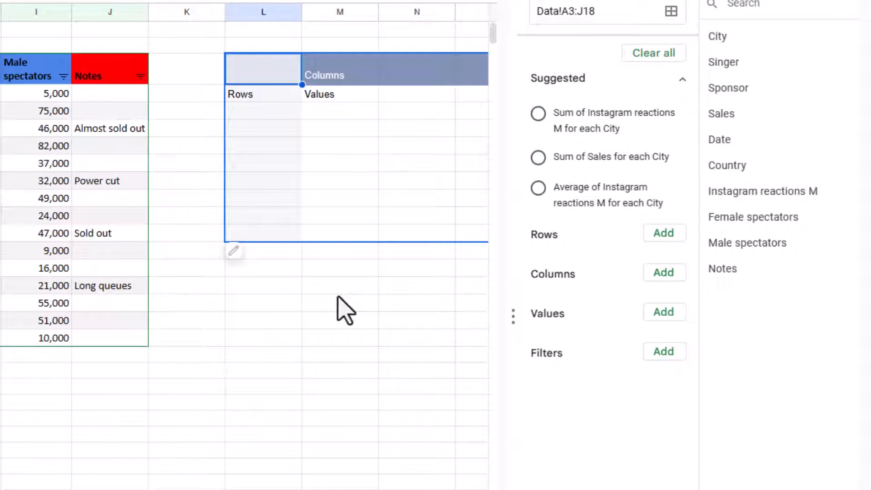
mouse_move(416, 149)
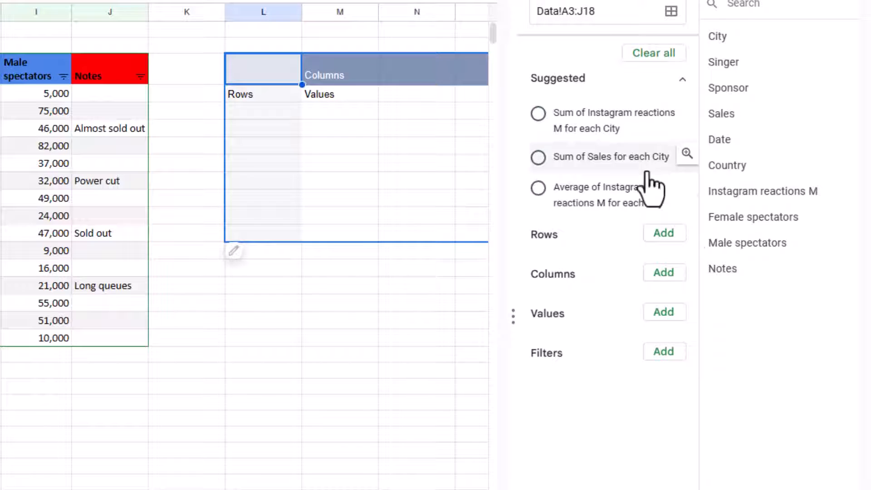
mouse_move(480, 358)
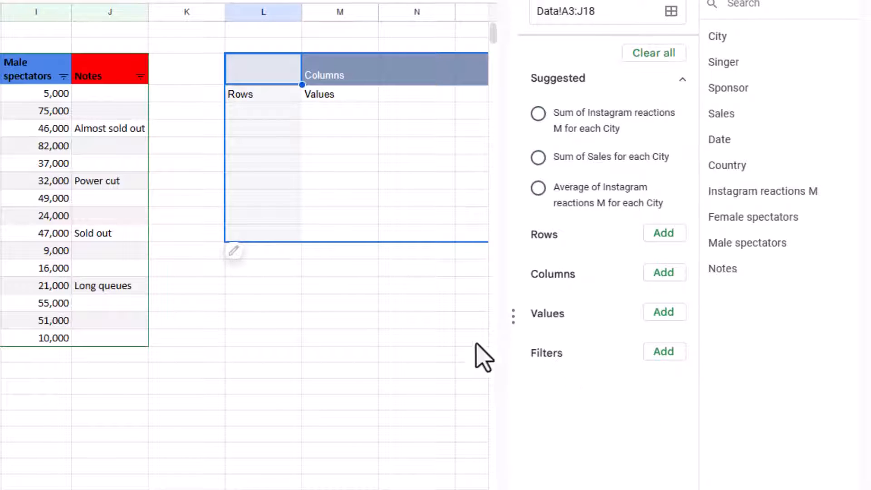
mouse_move(277, 105)
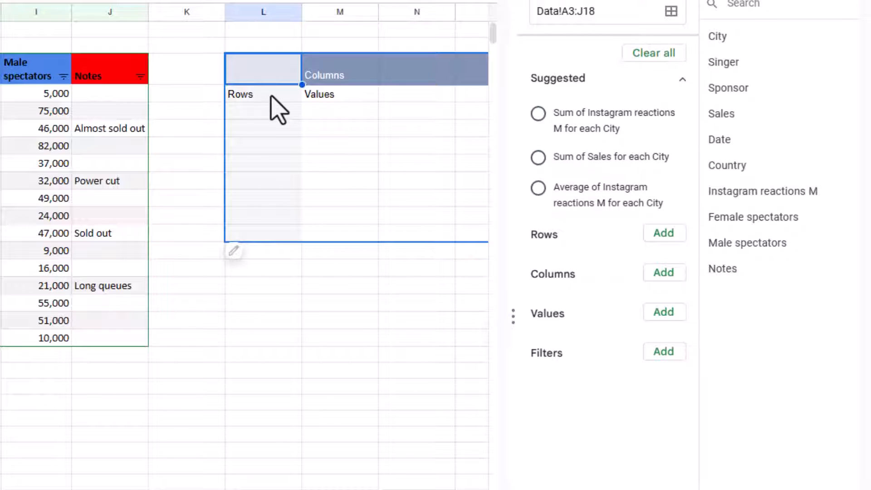
mouse_move(369, 202)
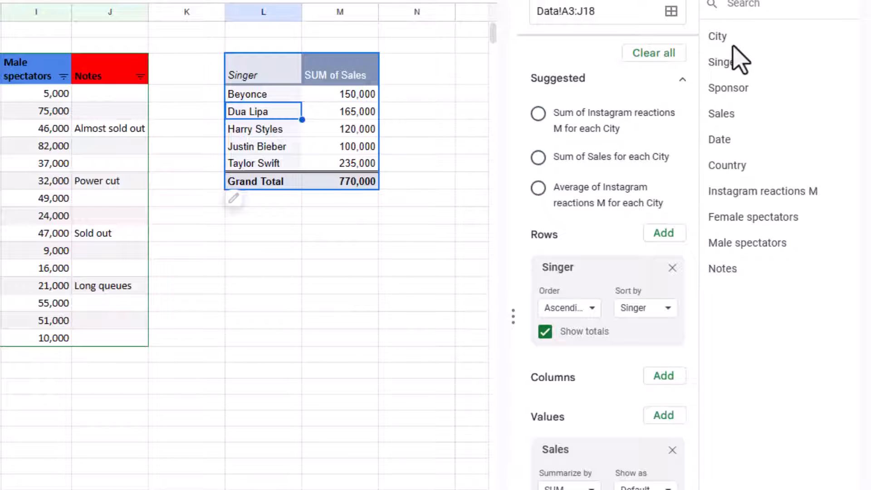
mouse_move(733, 187)
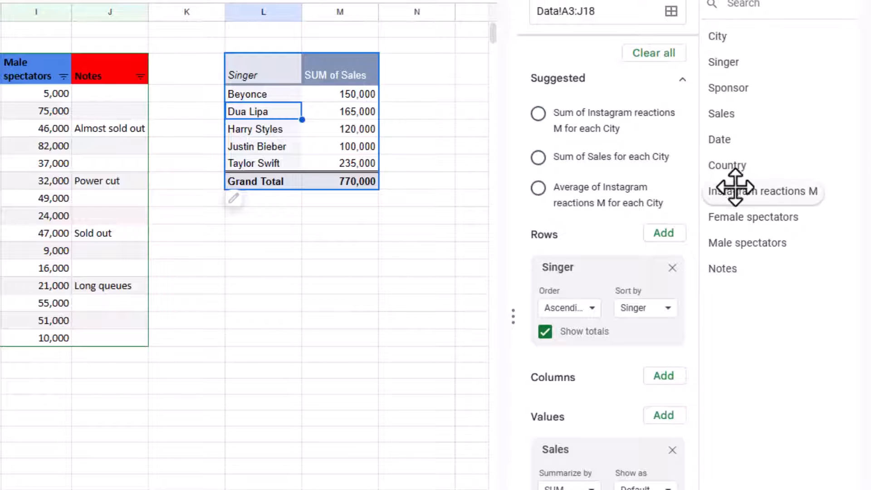
mouse_move(731, 170)
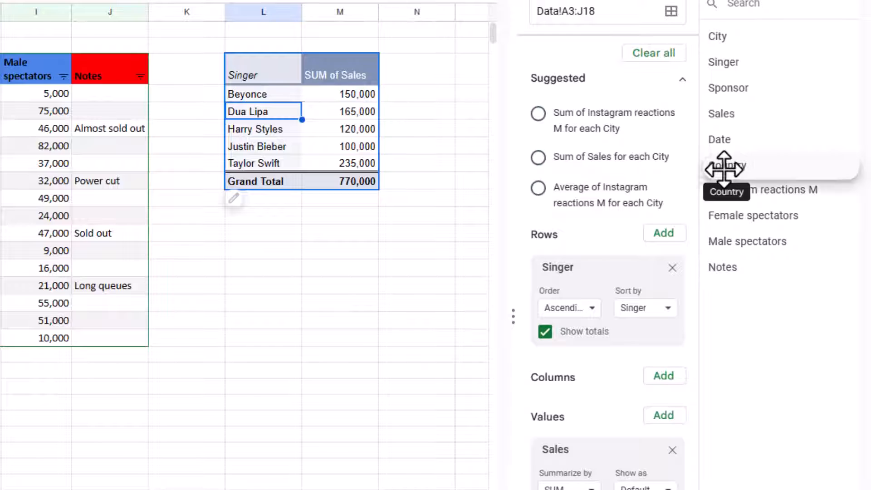
- Add Country to the pivot rows above Singer, giving France and UK subtotals
left_click(726, 165)
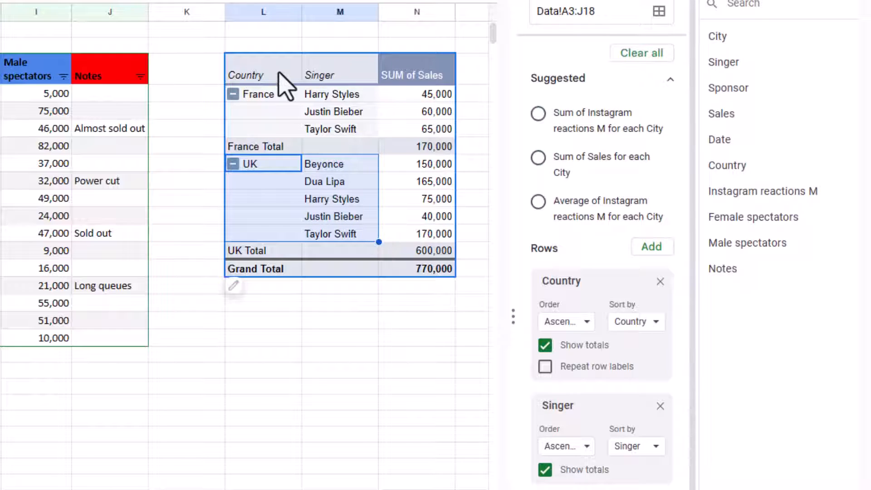
left_click(340, 216)
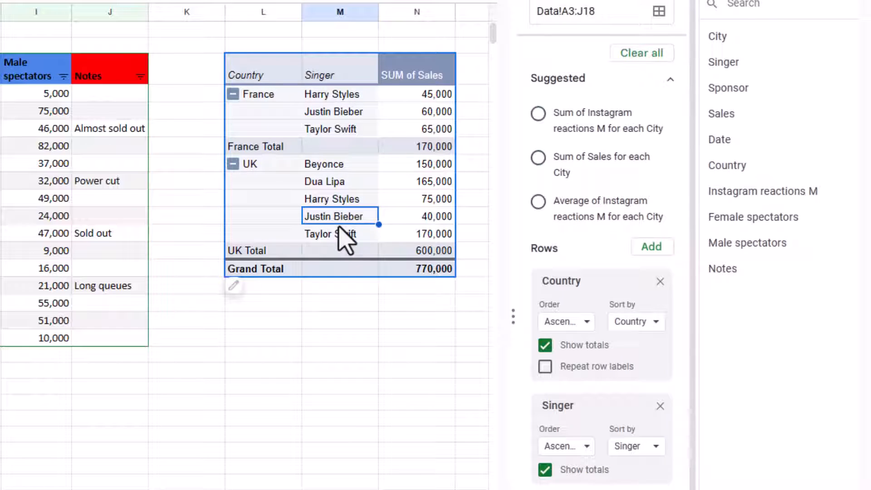
mouse_move(578, 405)
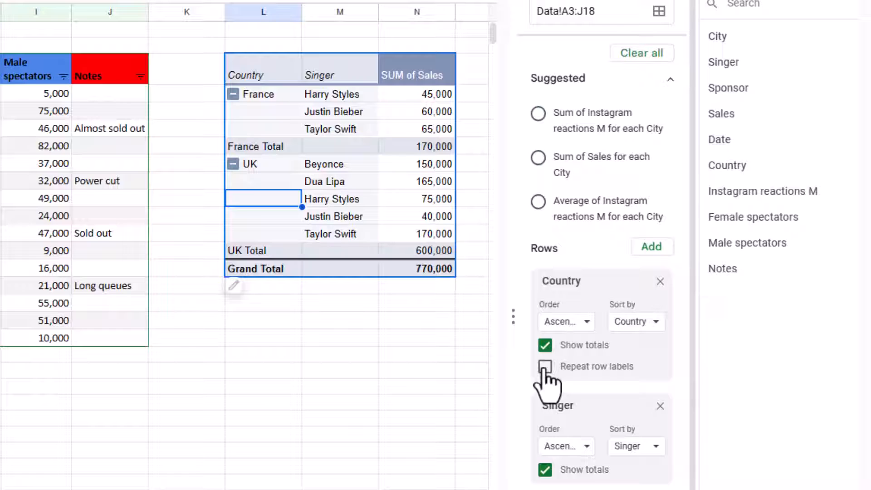
- Toggle Repeat row labels, then untick Show totals so only the Grand Total remains
left_click(545, 366)
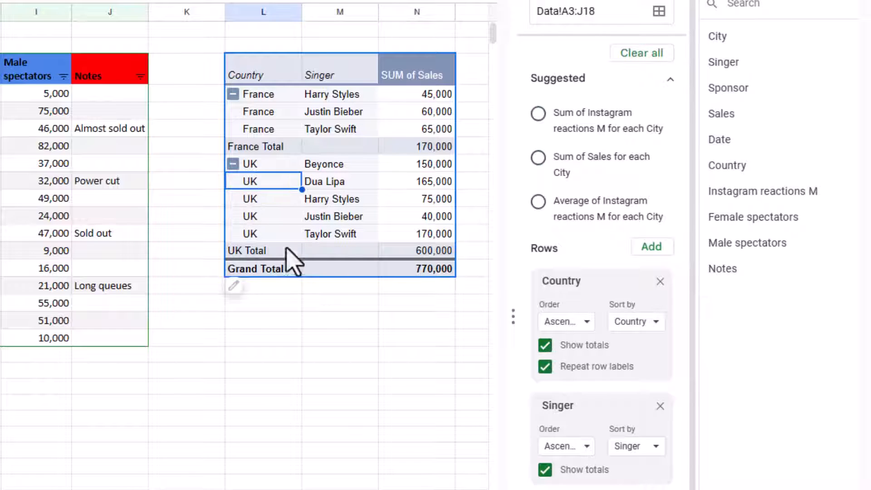
left_click(545, 365)
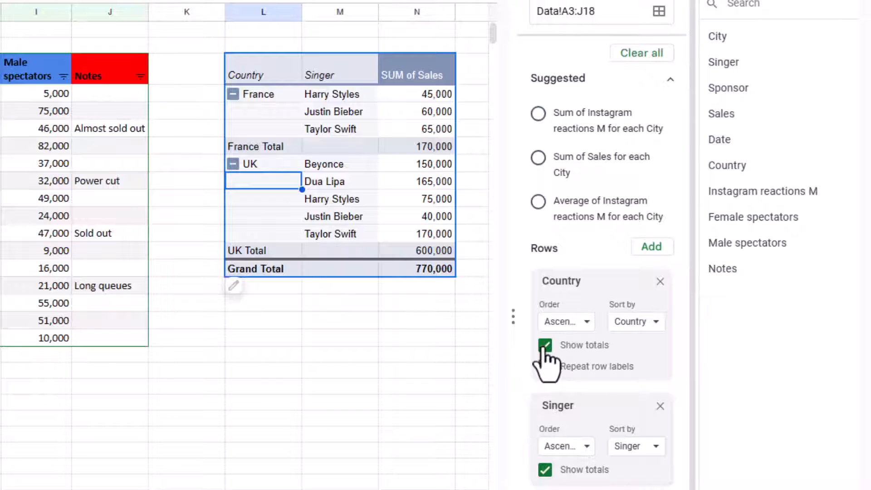
left_click(544, 345)
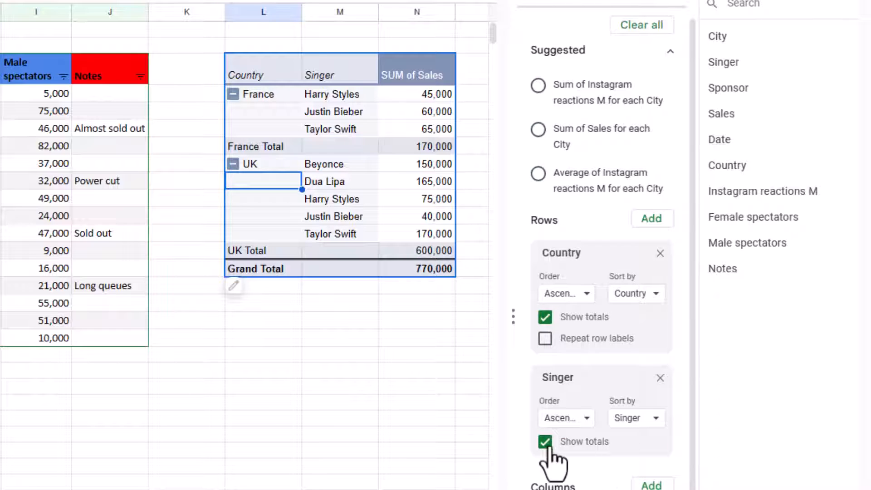
left_click(545, 441)
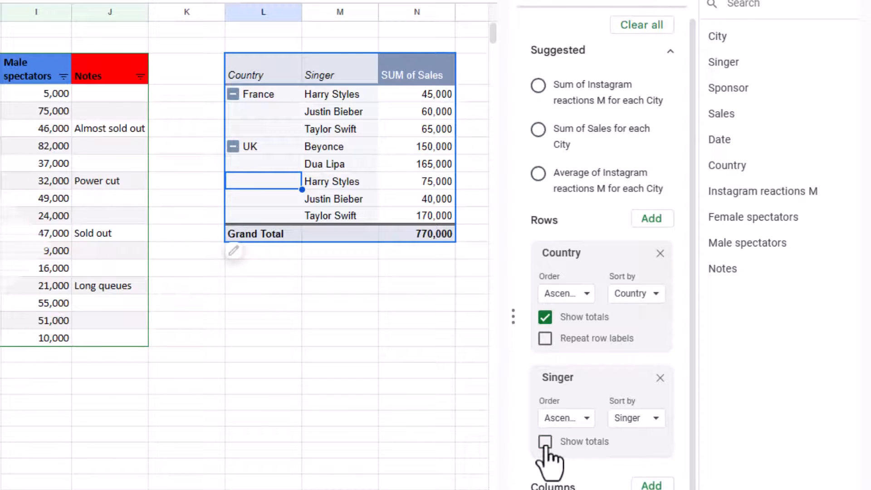
left_click(545, 441)
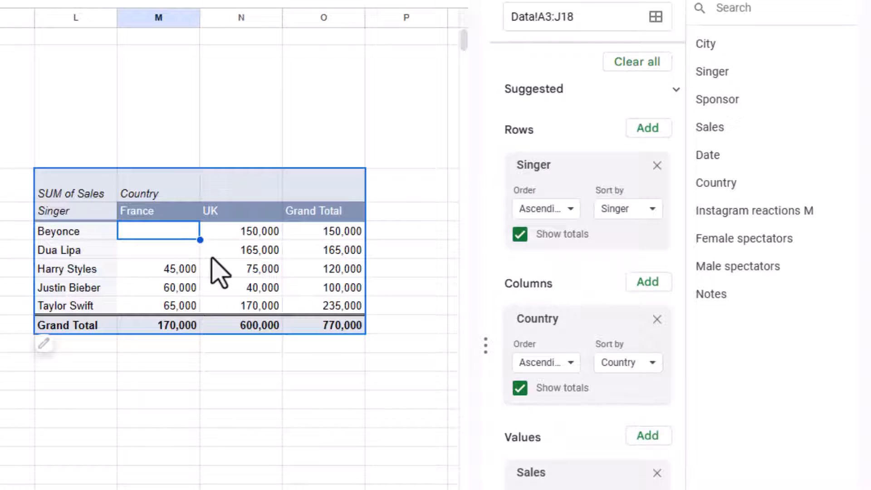
- Sort the Singer rows descending by SUM of Sales on Grand Total
left_click(158, 212)
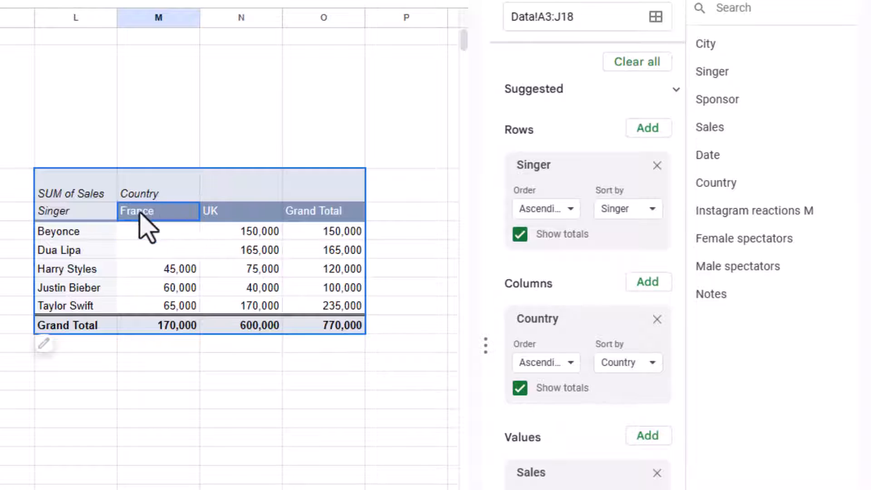
left_click(239, 211)
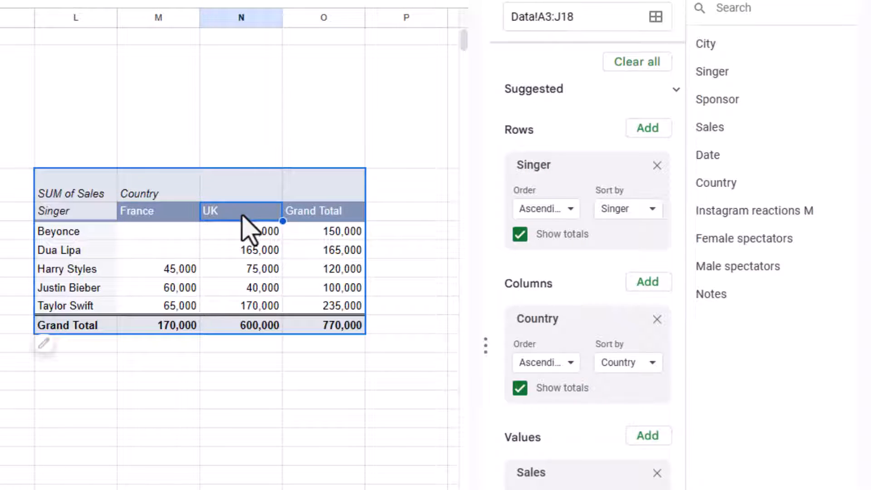
left_click(627, 209)
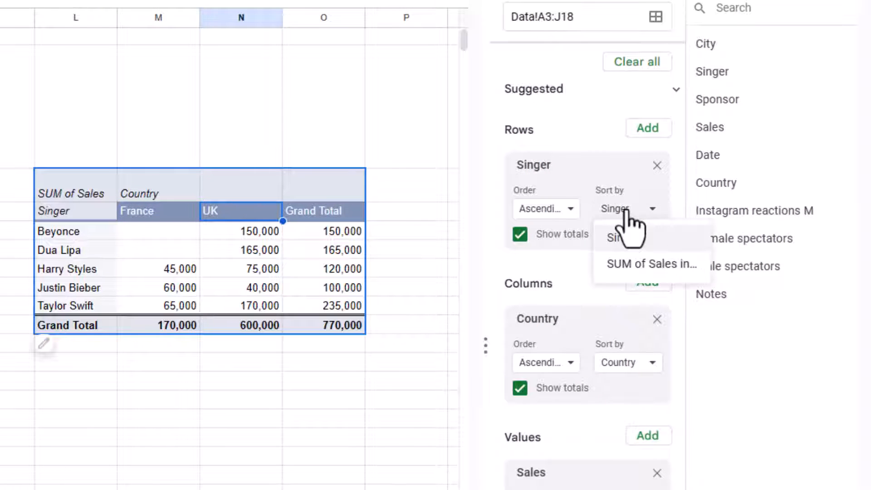
left_click(649, 264)
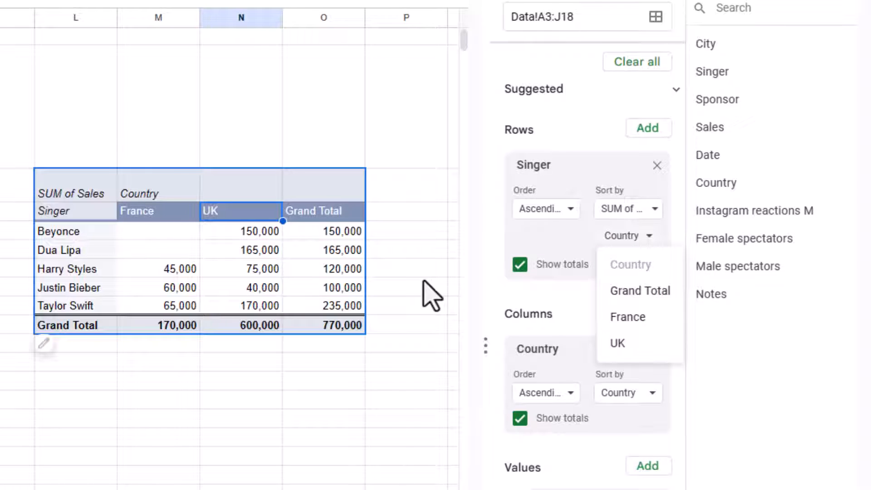
mouse_move(617, 343)
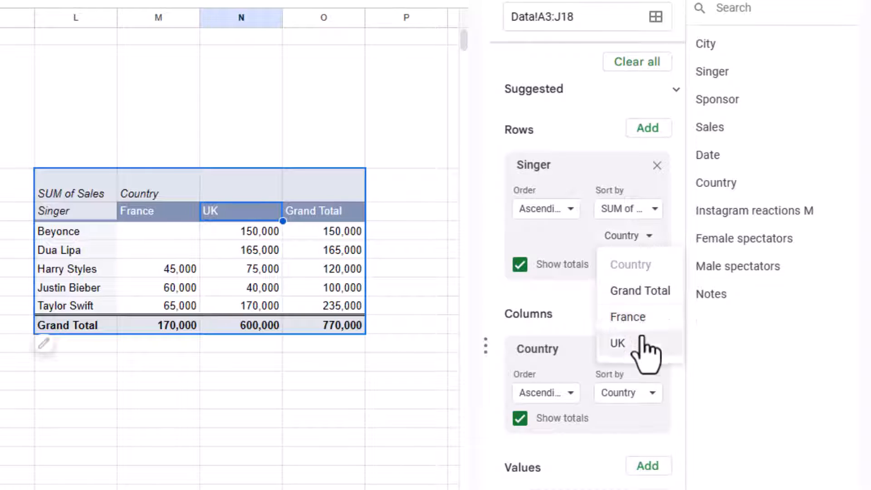
left_click(616, 343)
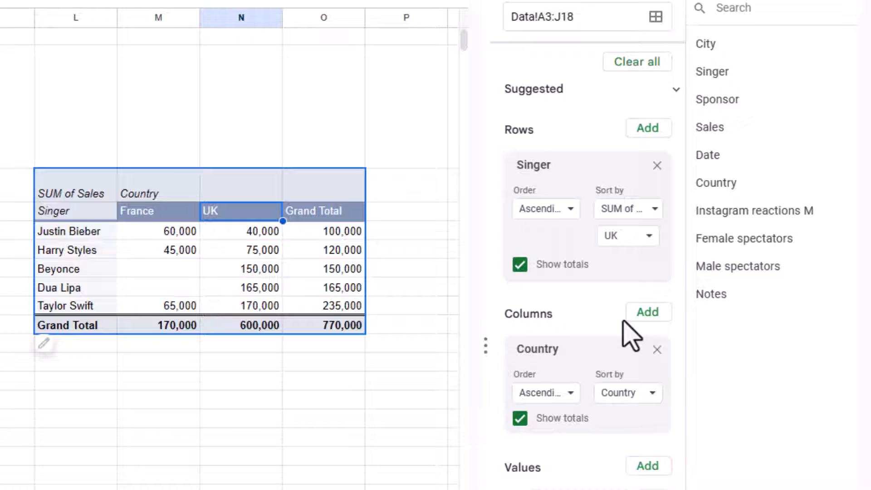
left_click(545, 208)
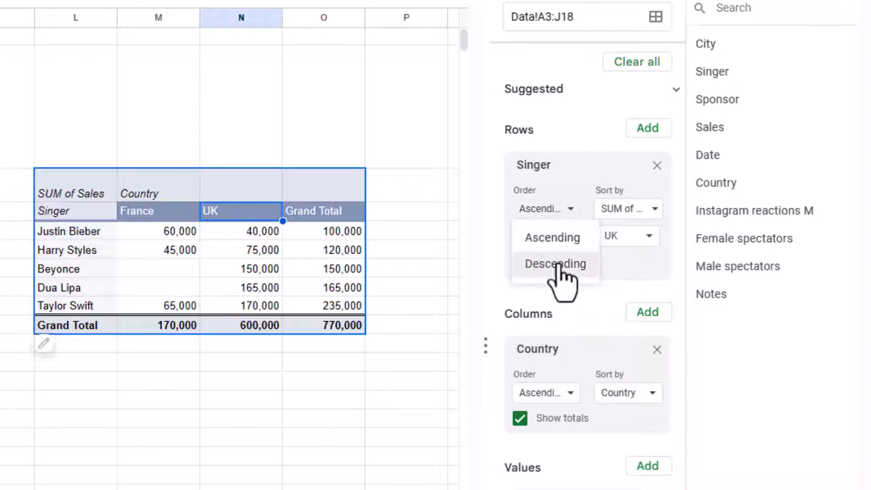
left_click(554, 263)
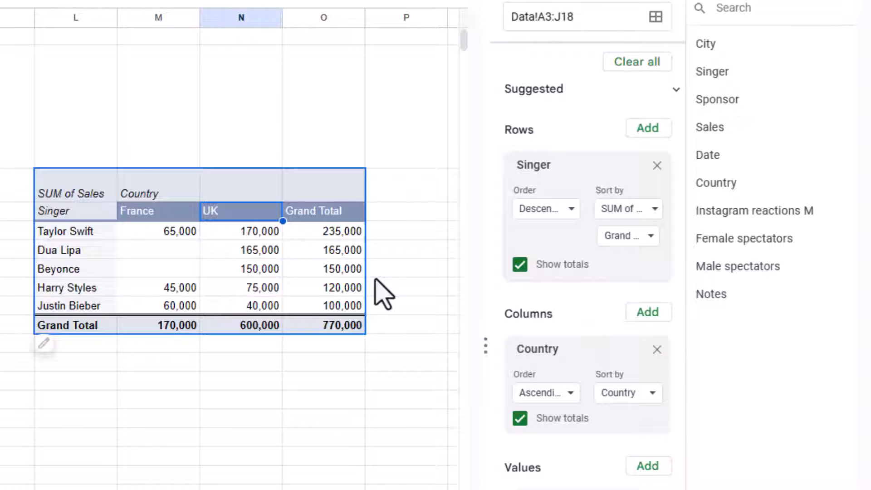
mouse_move(566, 244)
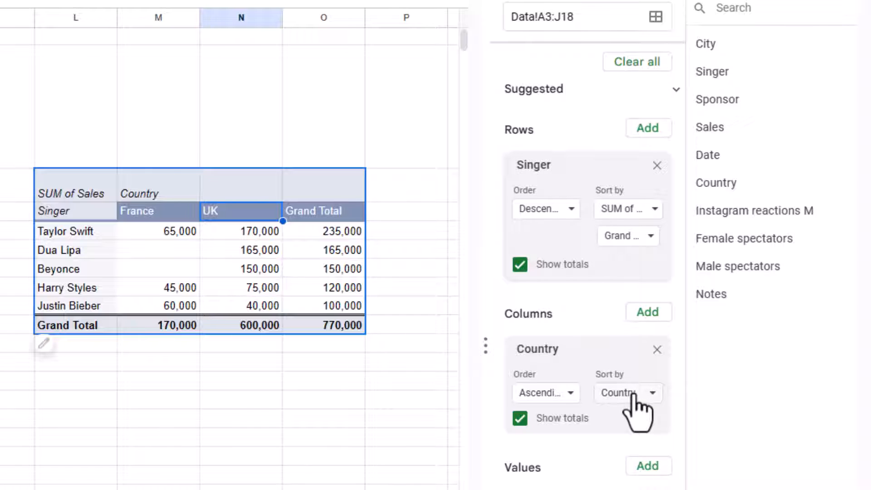
- Sort the Country columns by SUM of Sales, putting UK before France
left_click(627, 392)
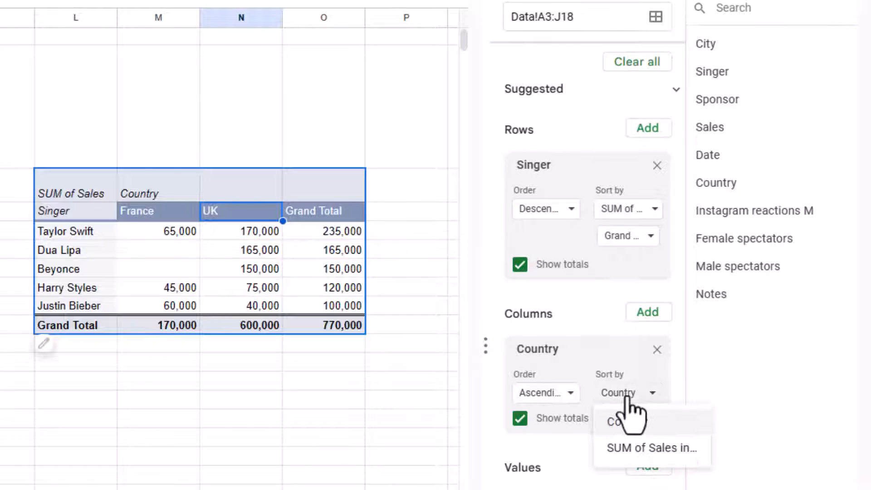
left_click(651, 447)
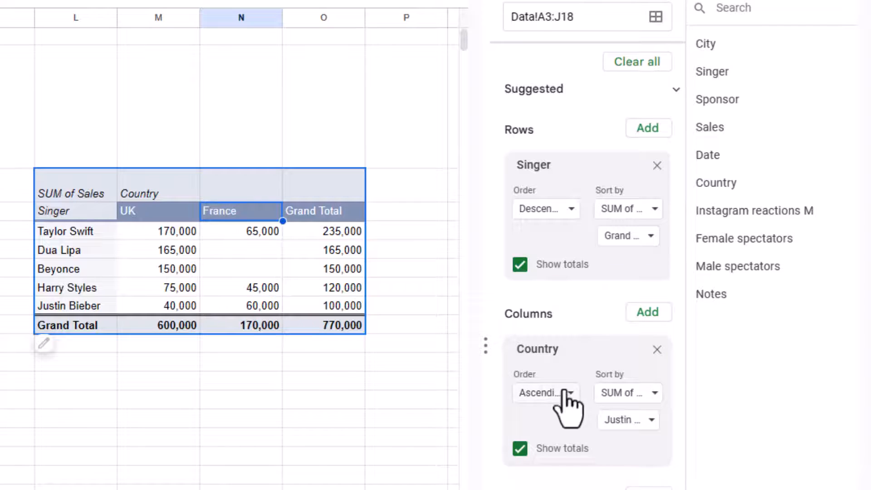
mouse_move(183, 481)
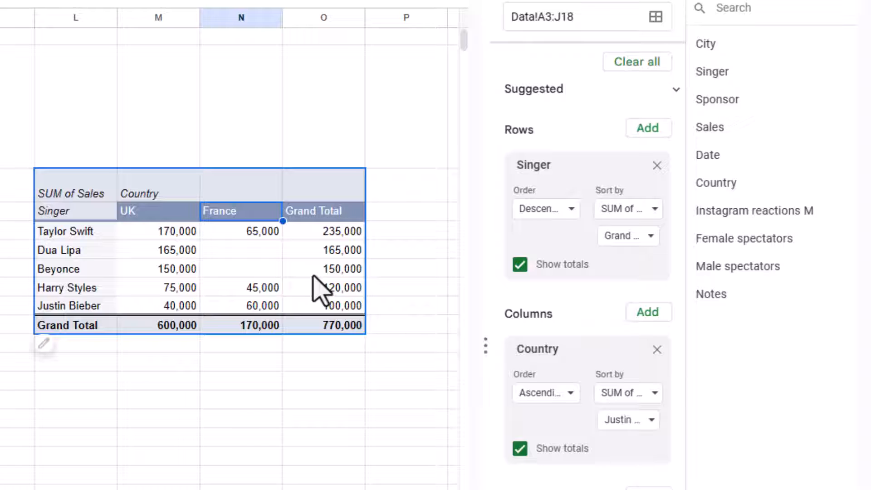
mouse_move(760, 224)
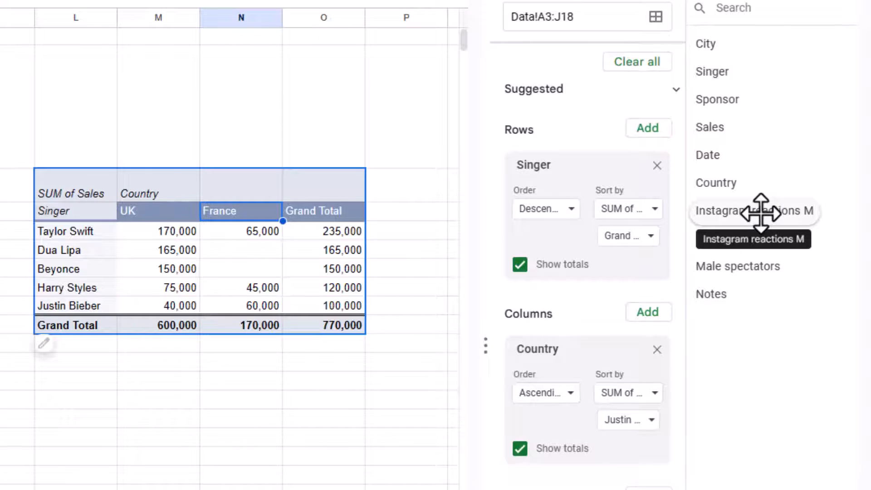
- Inspect the expanded pivot, then Clear all to remove every row, column and value field
left_click(752, 209)
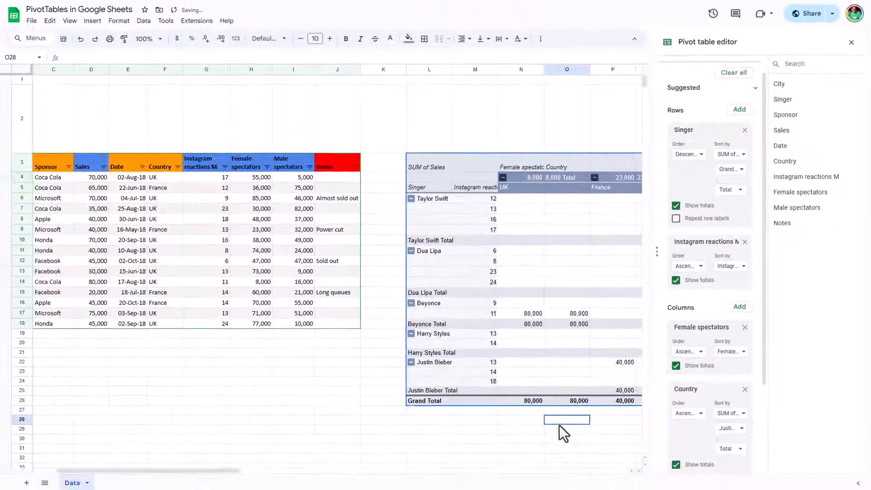
scroll("right", 3)
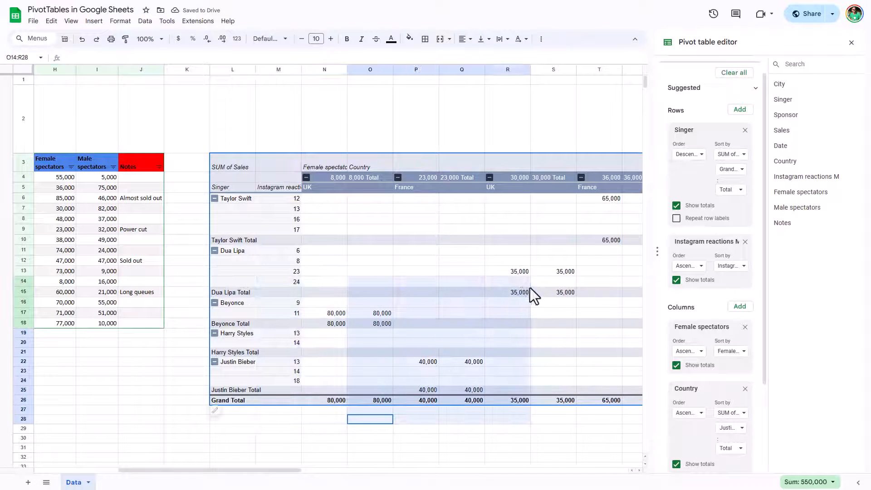
left_click(552, 218)
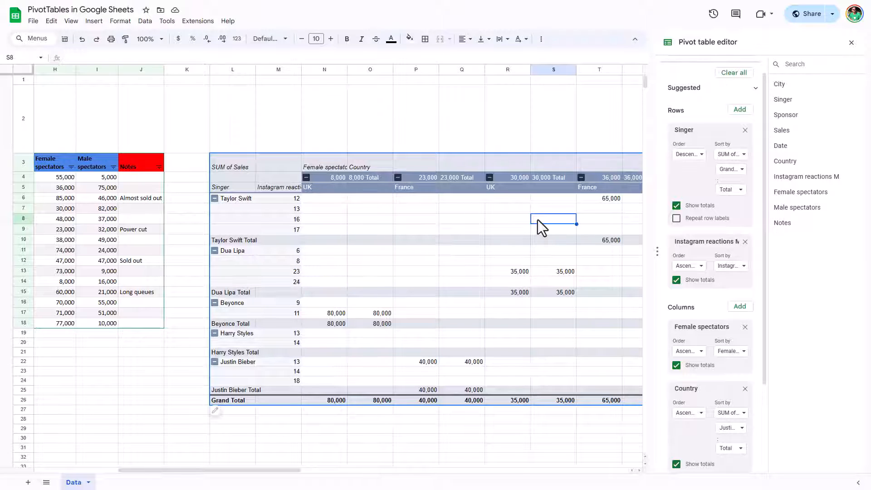
mouse_move(733, 73)
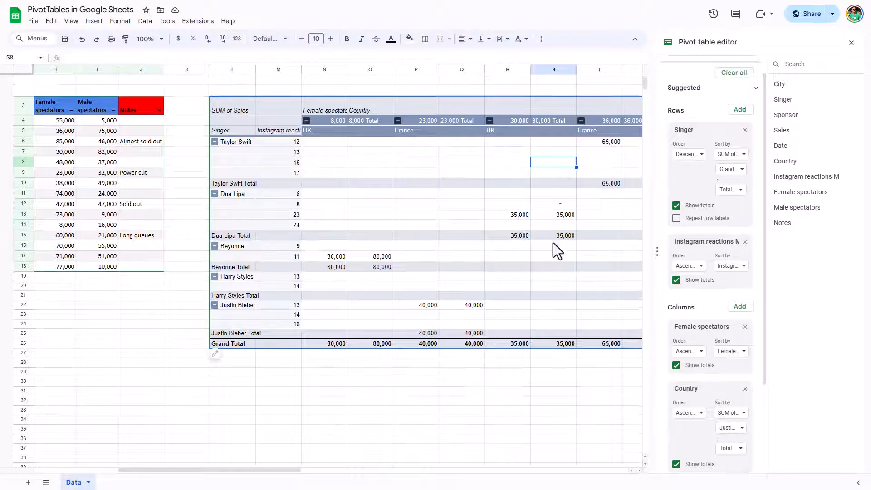
left_click(733, 73)
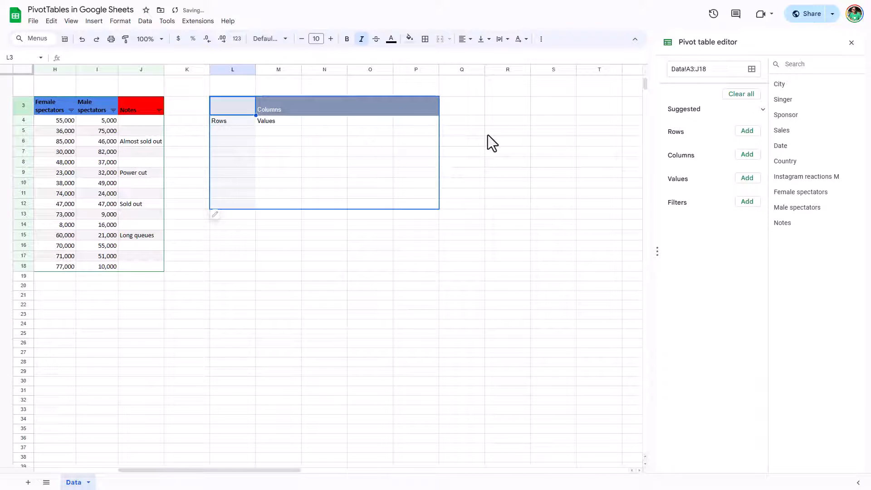
scroll("left", 3)
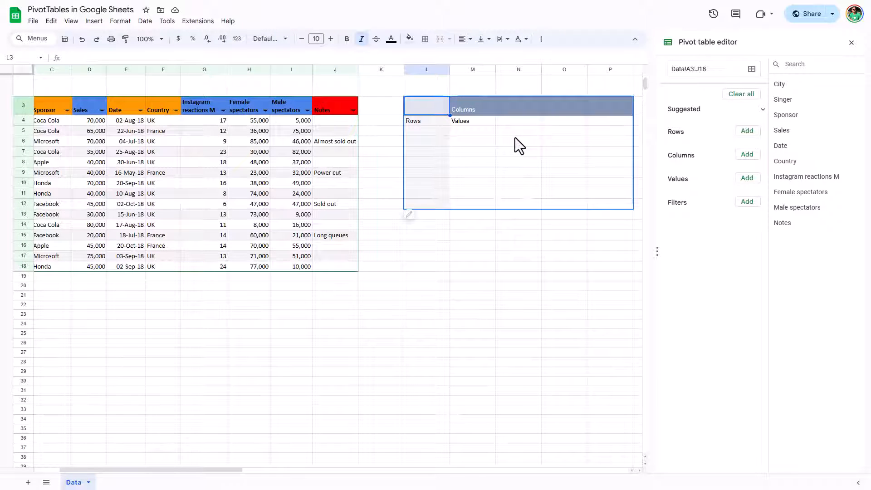
mouse_move(324, 232)
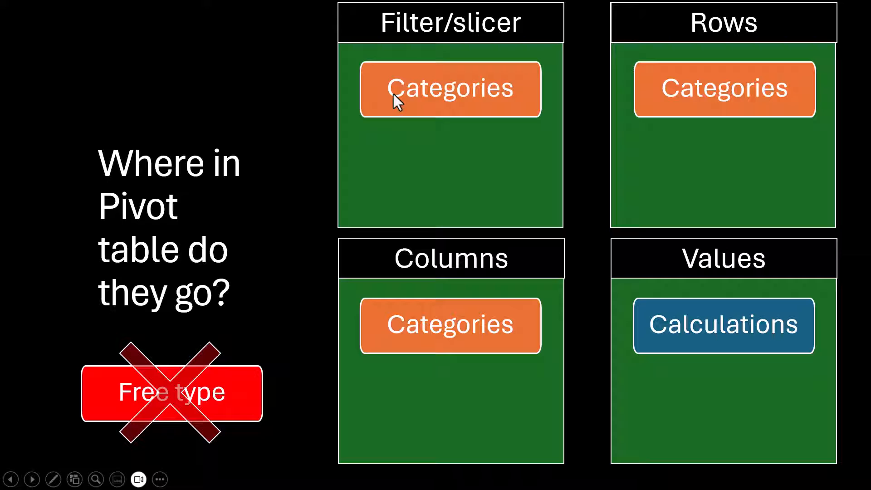
mouse_move(455, 307)
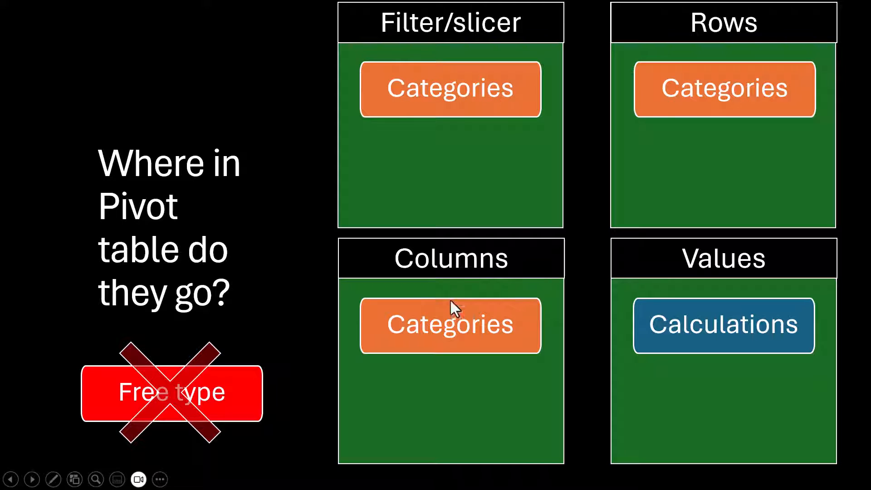
mouse_move(445, 97)
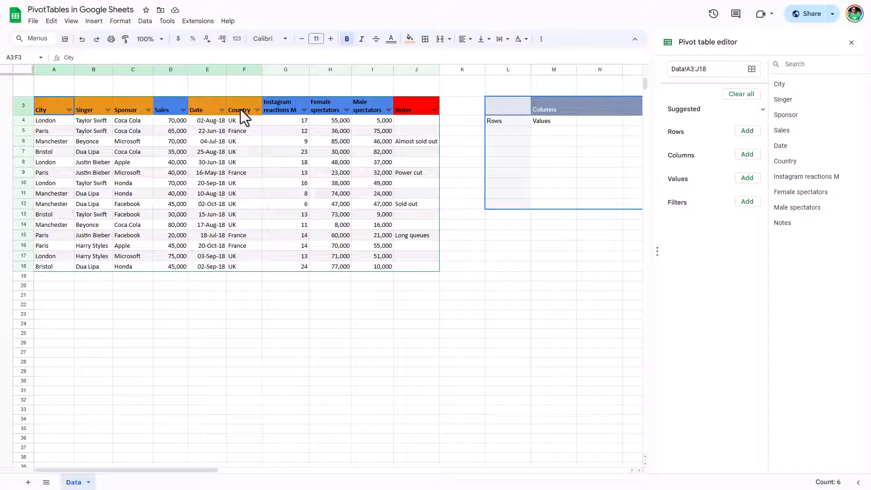
mouse_move(293, 108)
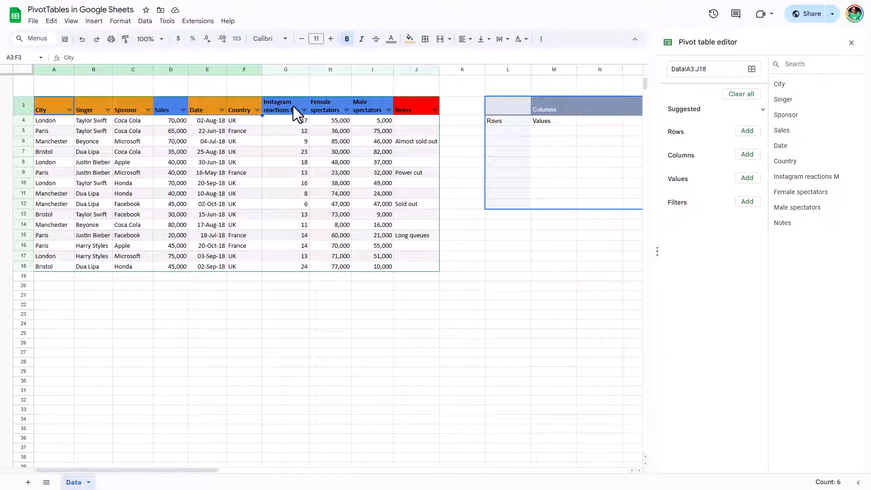
- Add Date as pivot rows and SUM of Female spectators as values, totalling 795,000
left_click(554, 161)
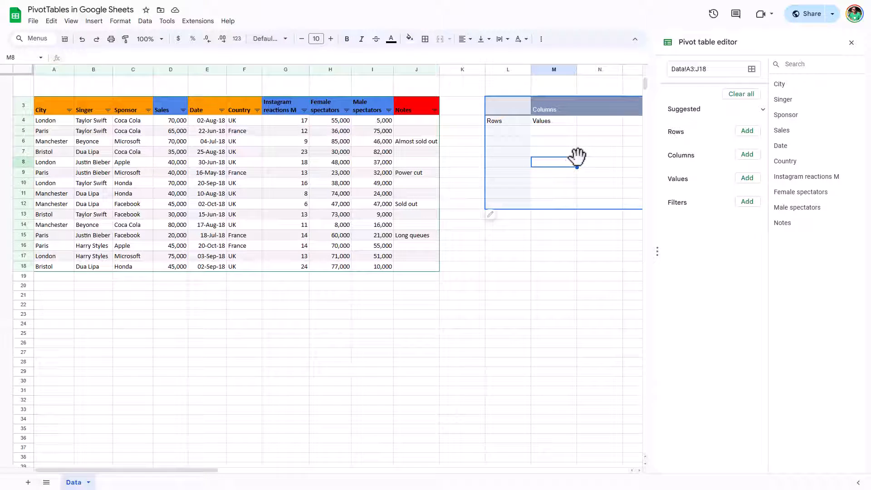
mouse_move(672, 246)
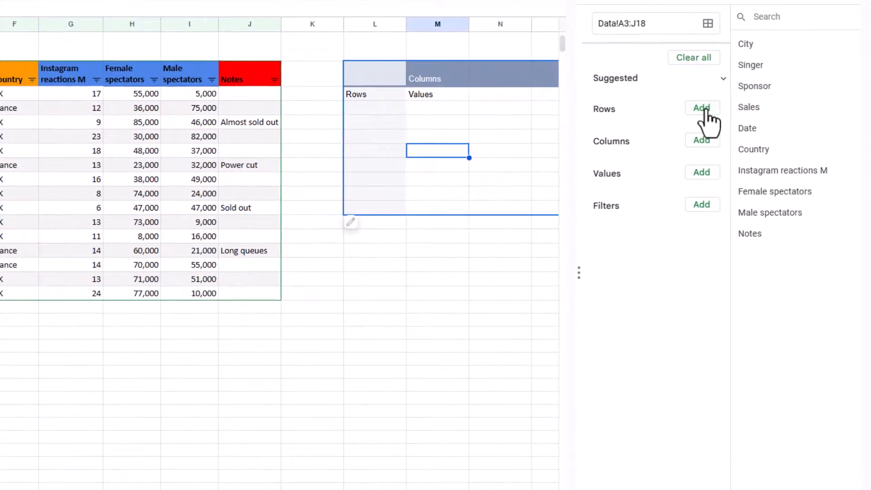
left_click(747, 128)
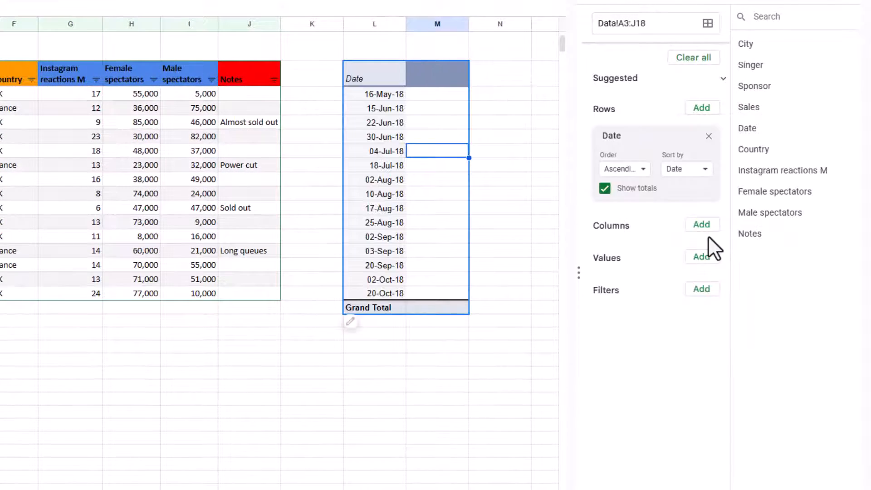
left_click(701, 256)
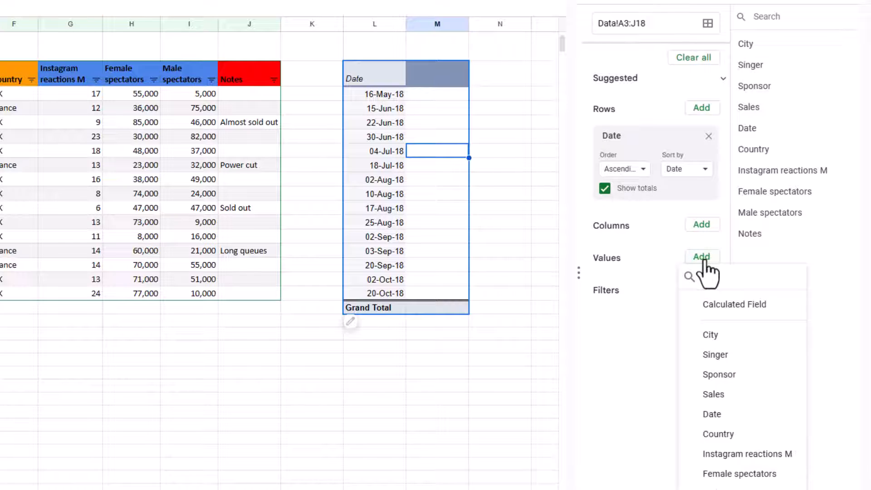
mouse_move(744, 473)
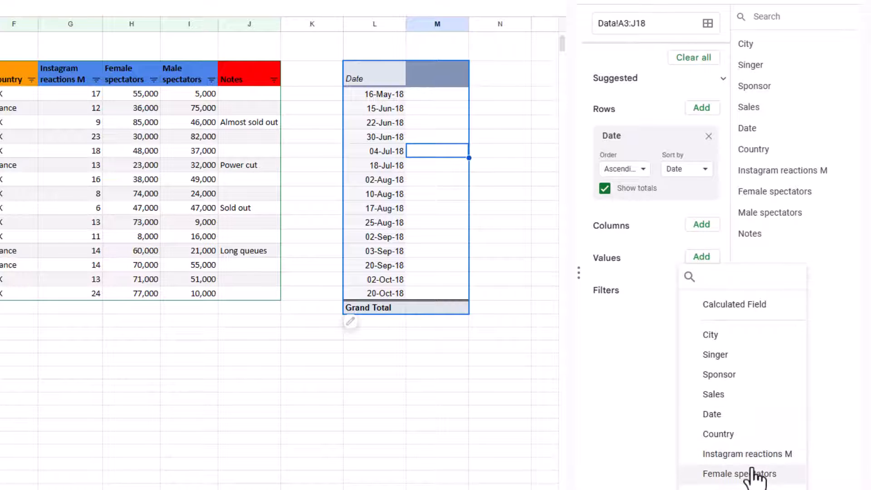
left_click(738, 473)
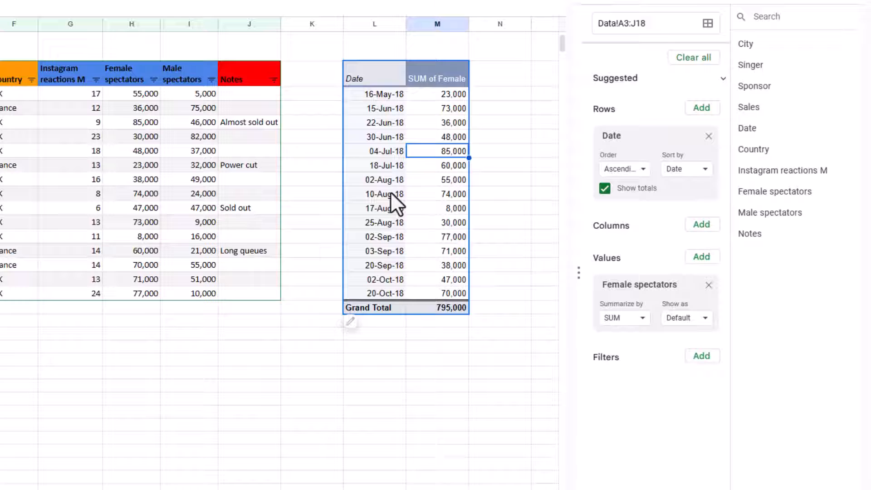
mouse_move(453, 161)
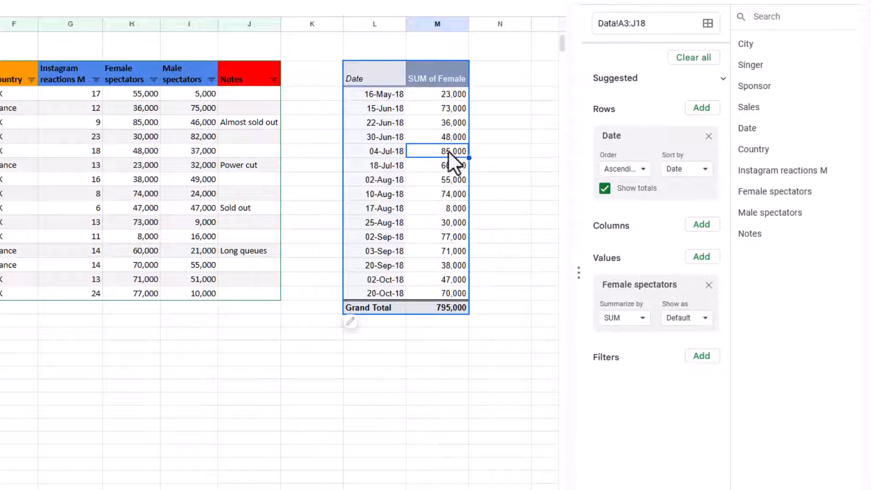
- Create a Year-Month pivot date group on the Date rows
right_click(386, 137)
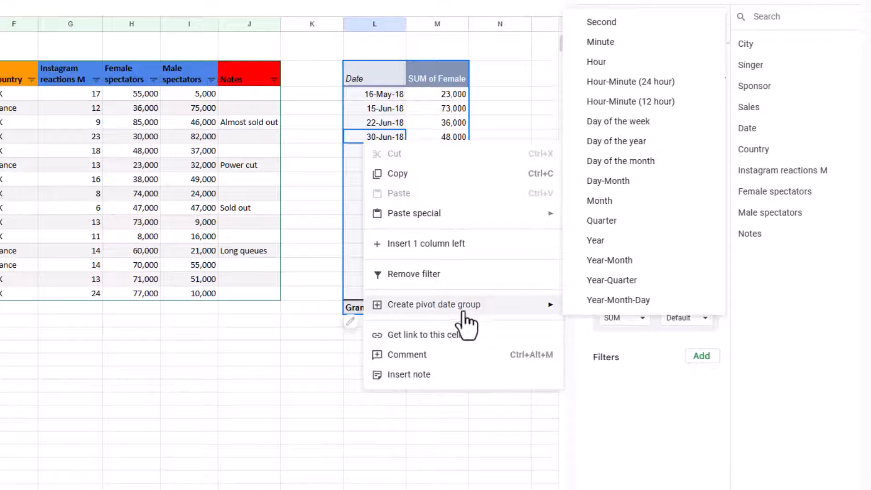
mouse_move(610, 261)
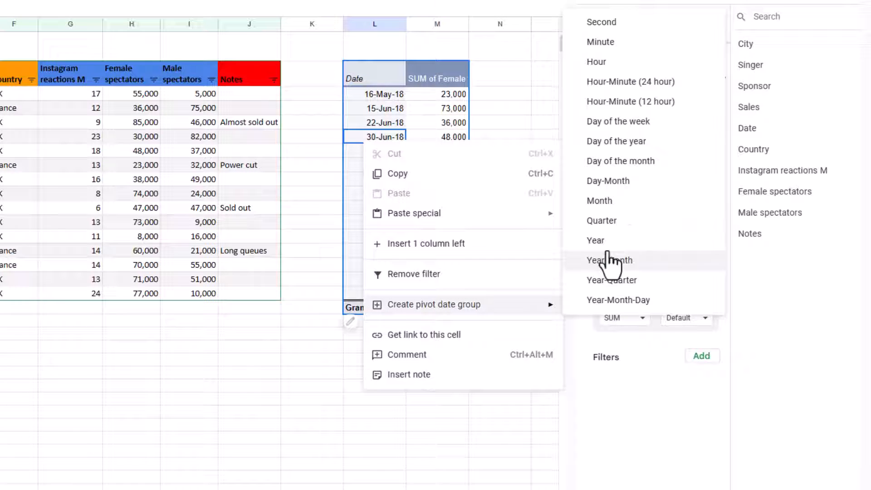
mouse_move(644, 294)
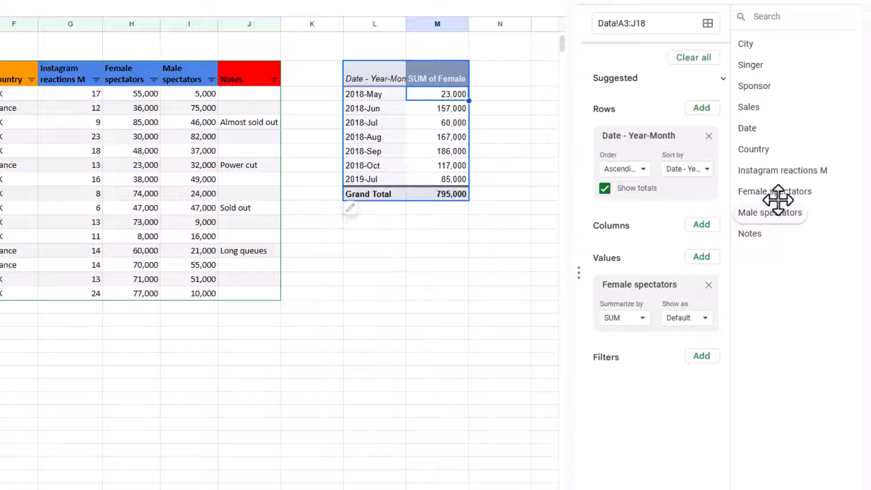
mouse_move(753, 78)
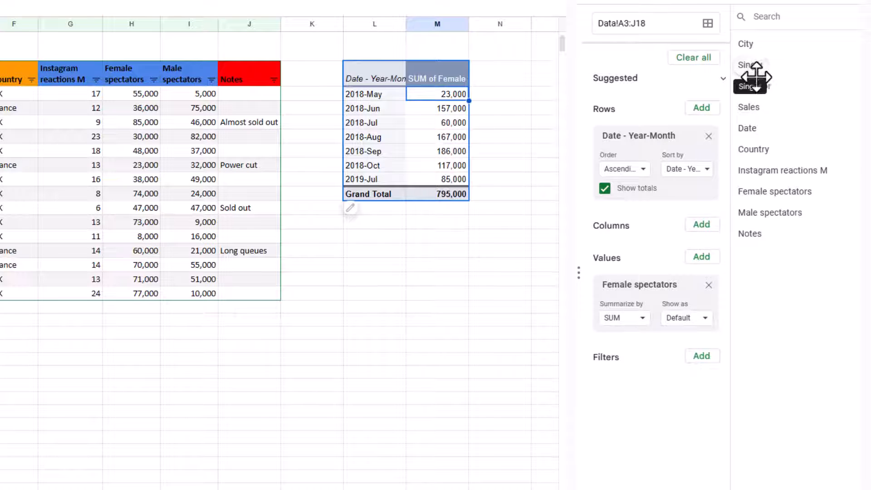
mouse_move(774, 191)
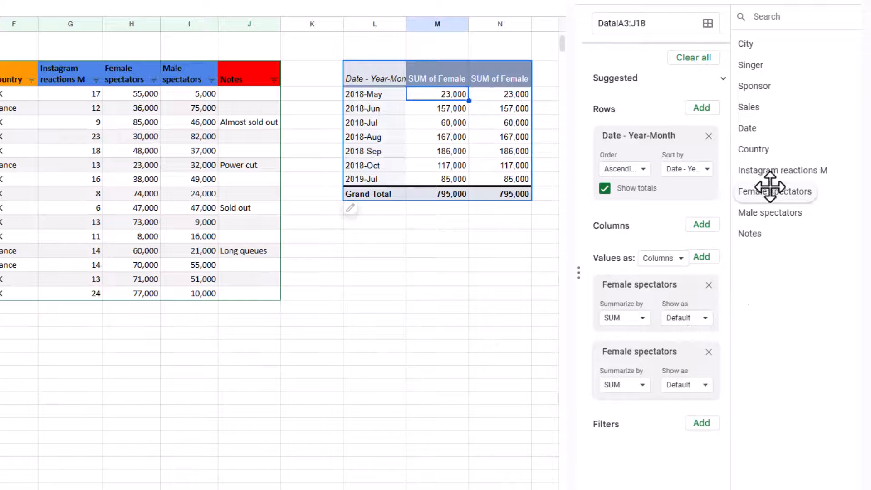
mouse_move(753, 107)
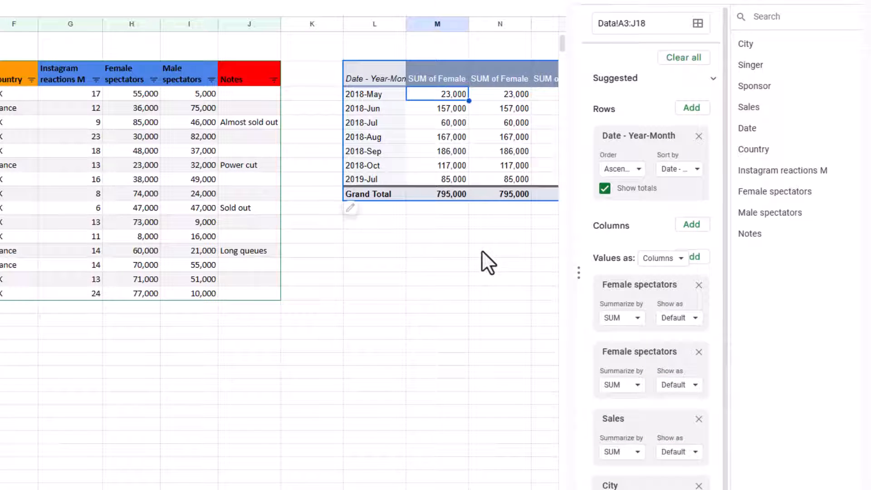
mouse_move(500, 361)
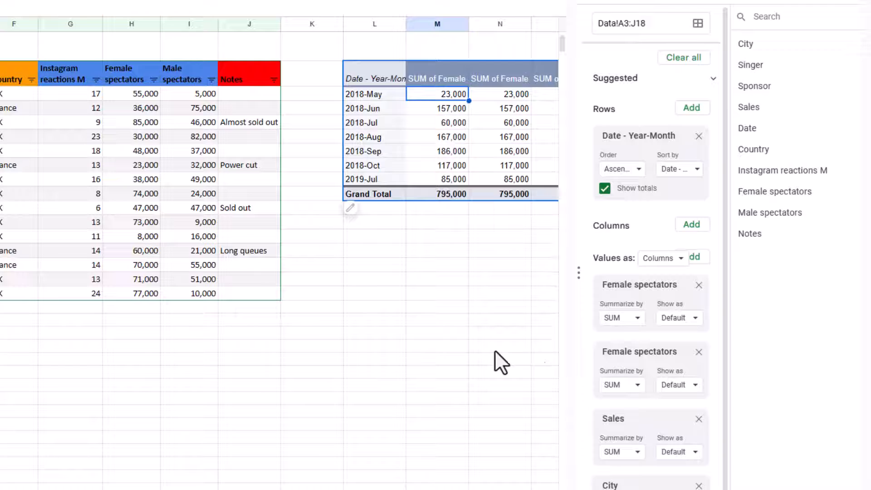
mouse_move(622, 325)
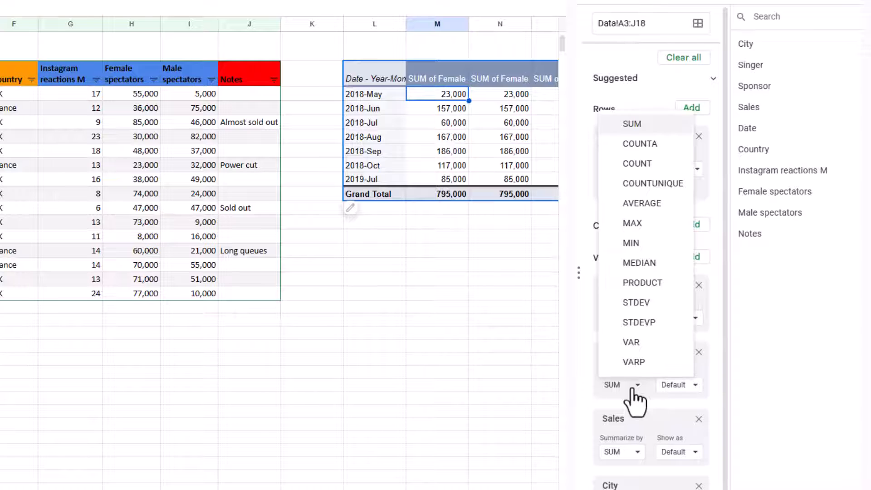
- Show the second Female spectators value as % of grand total and summarize Sales by AVERAGE
left_click(679, 384)
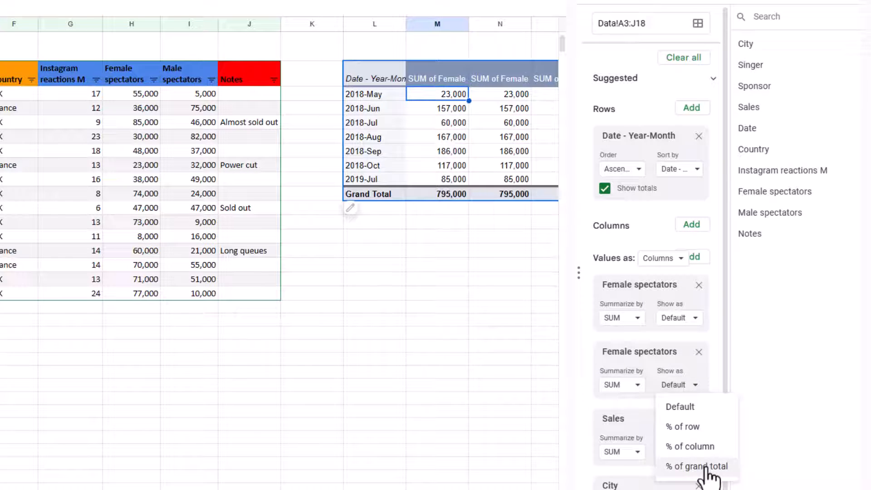
left_click(696, 466)
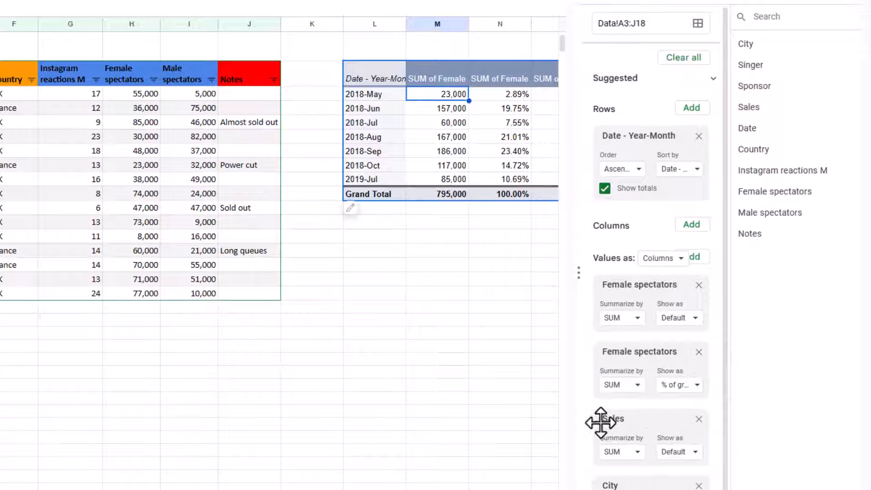
left_click(617, 317)
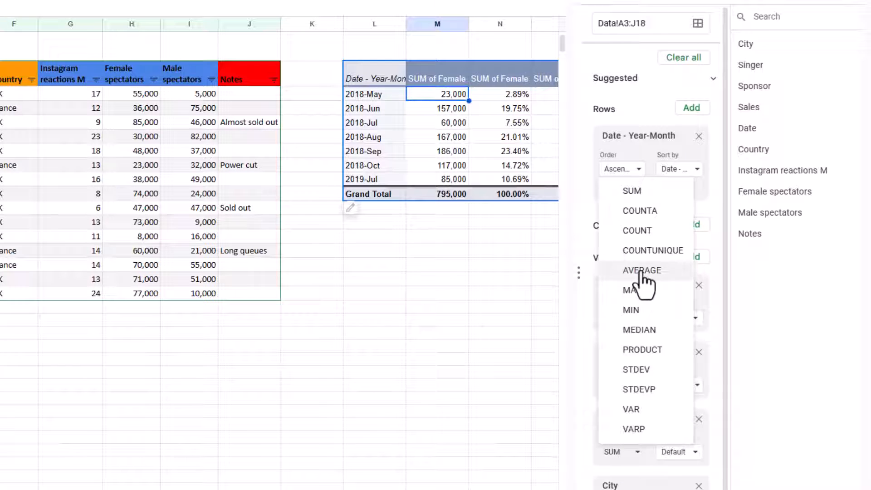
mouse_move(655, 359)
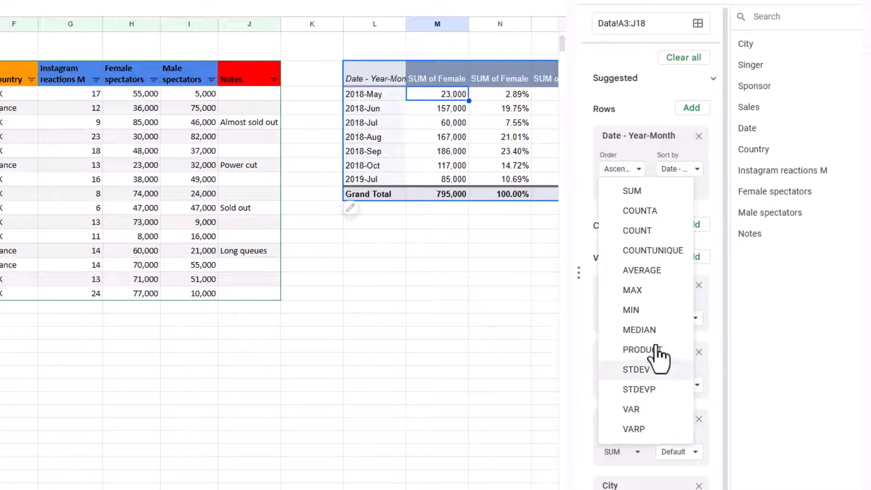
left_click(641, 271)
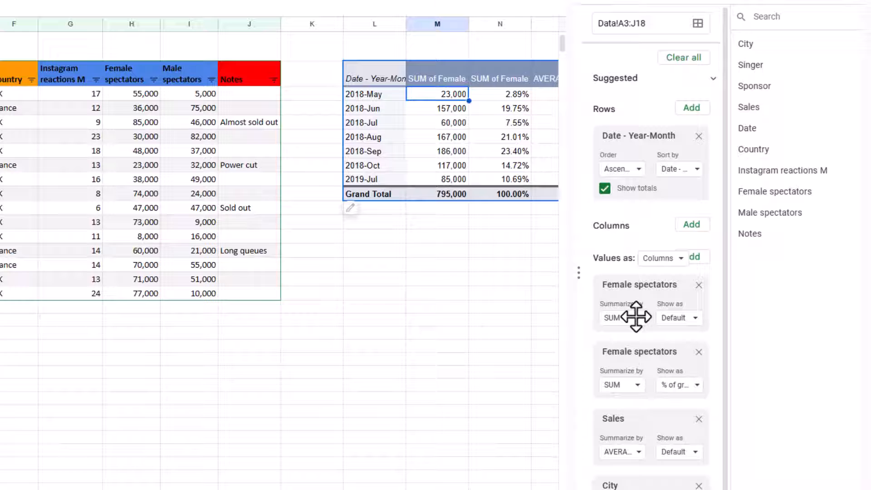
left_click(499, 250)
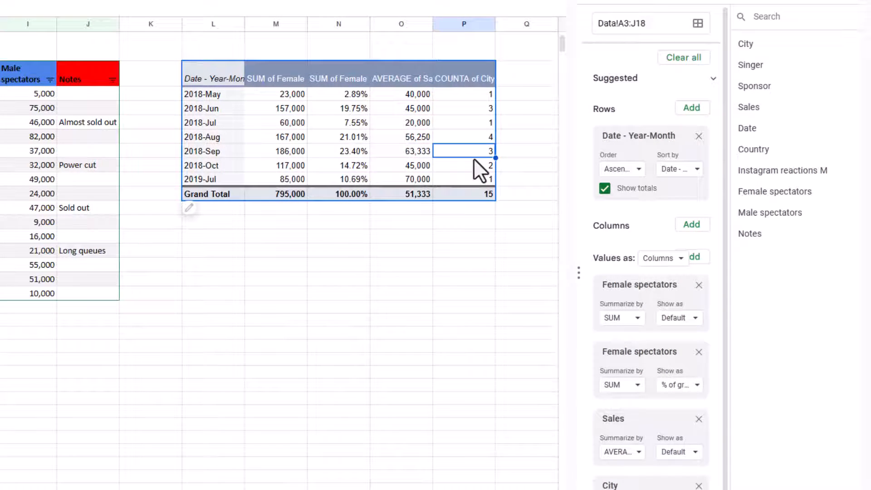
mouse_move(633, 451)
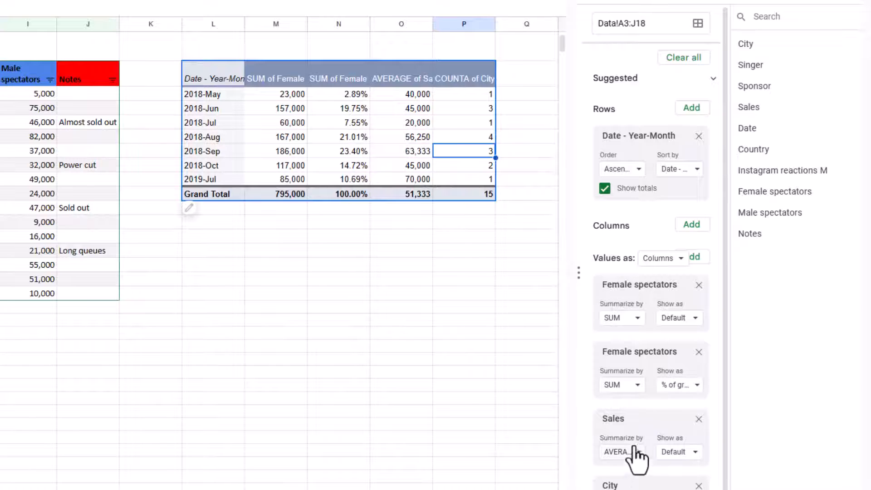
- Review City's summary options and switch to the concert data to check August
left_click(617, 450)
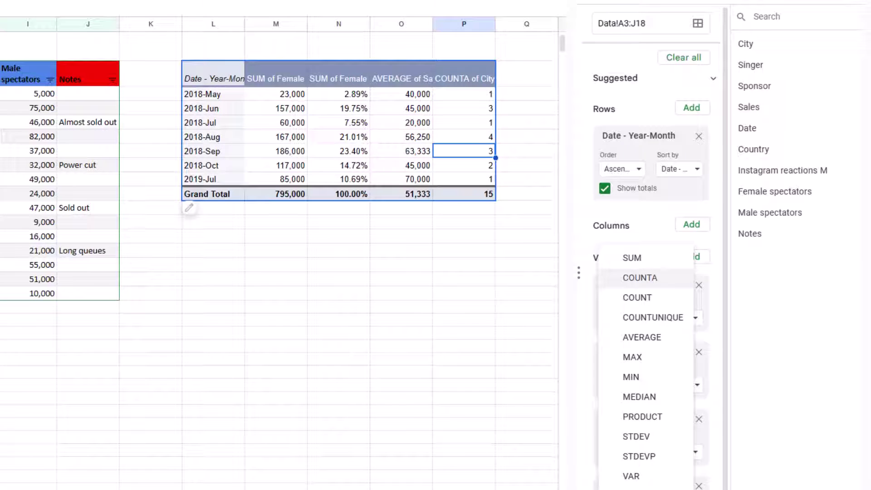
mouse_move(675, 286)
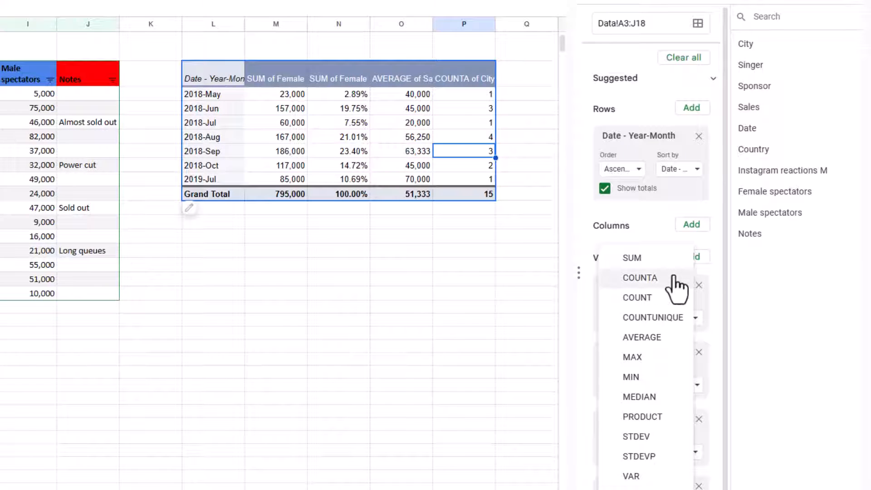
mouse_move(369, 257)
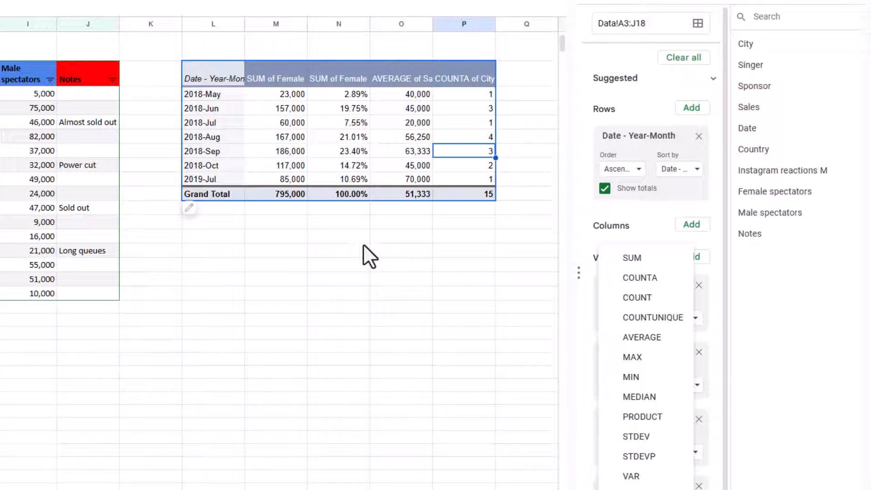
mouse_move(471, 253)
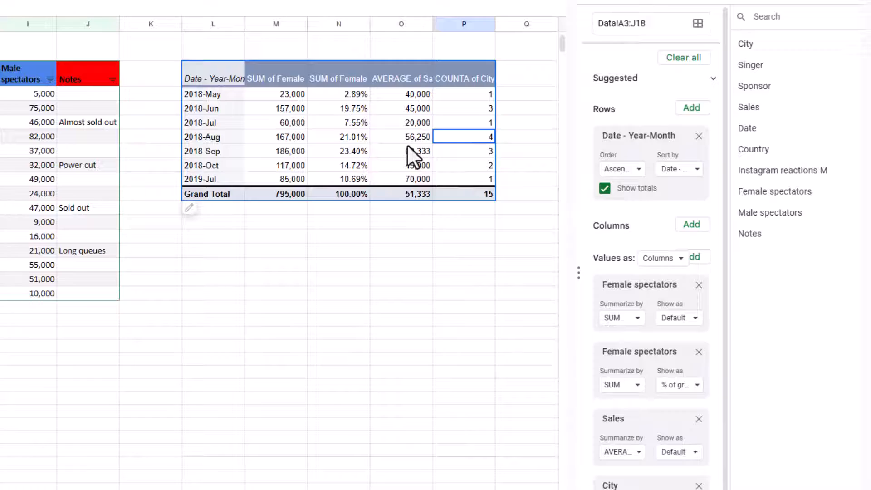
left_click(294, 387)
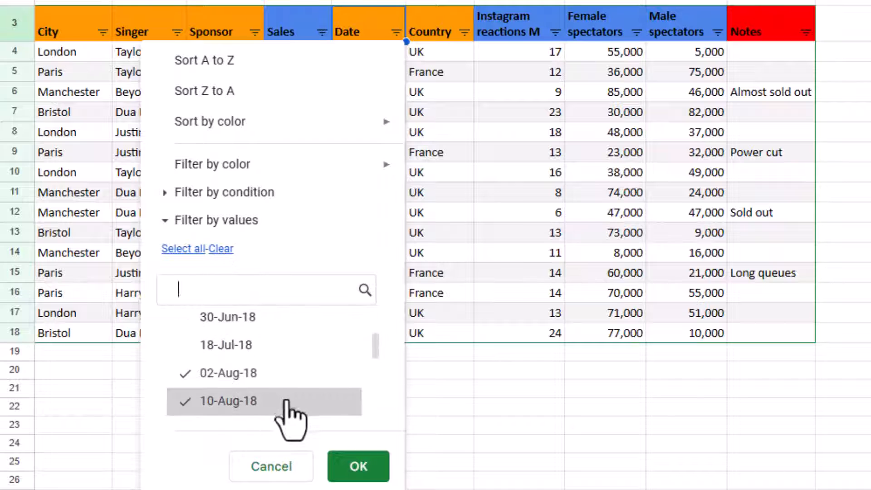
- Filter the Date column to August to check the cities, then clear the filter
left_click(358, 467)
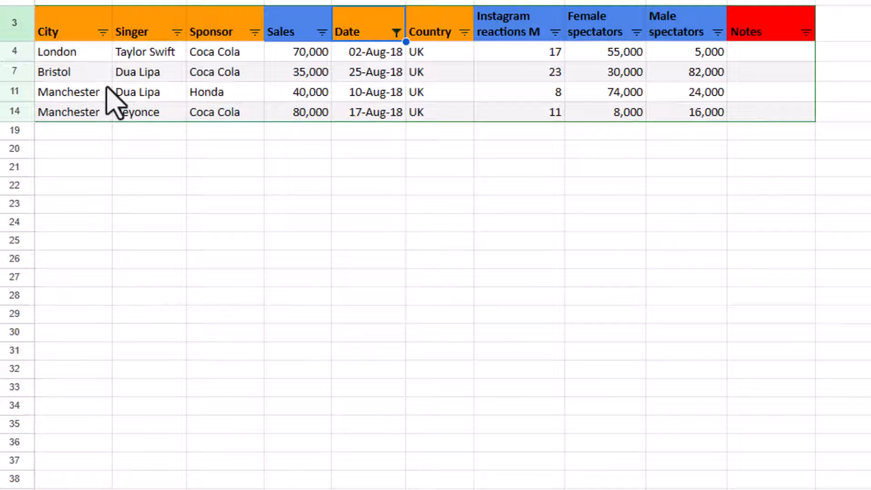
left_click(68, 112)
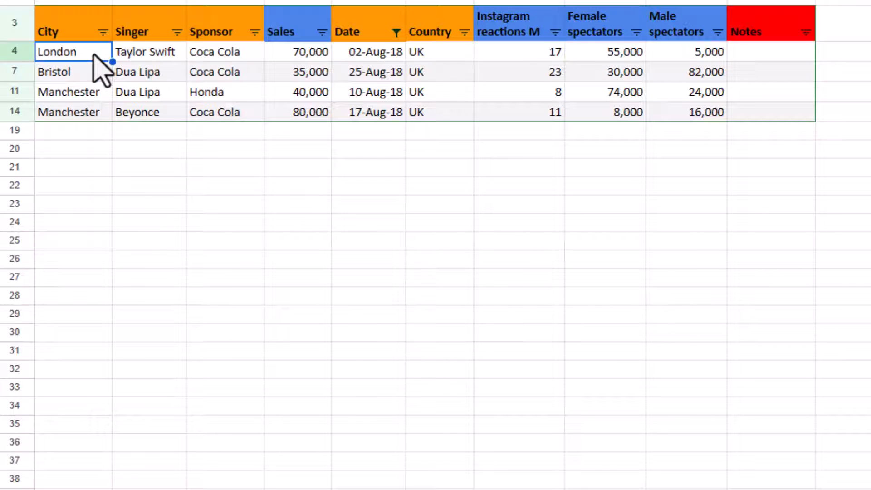
left_click(396, 32)
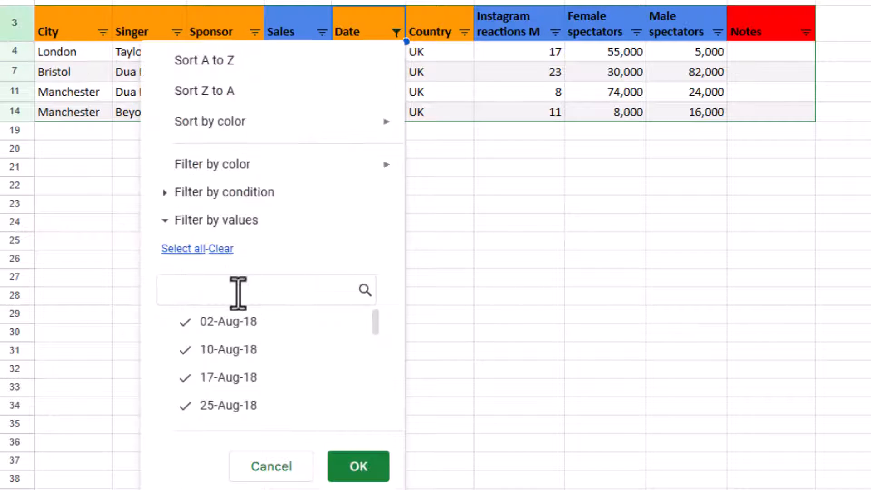
left_click(357, 467)
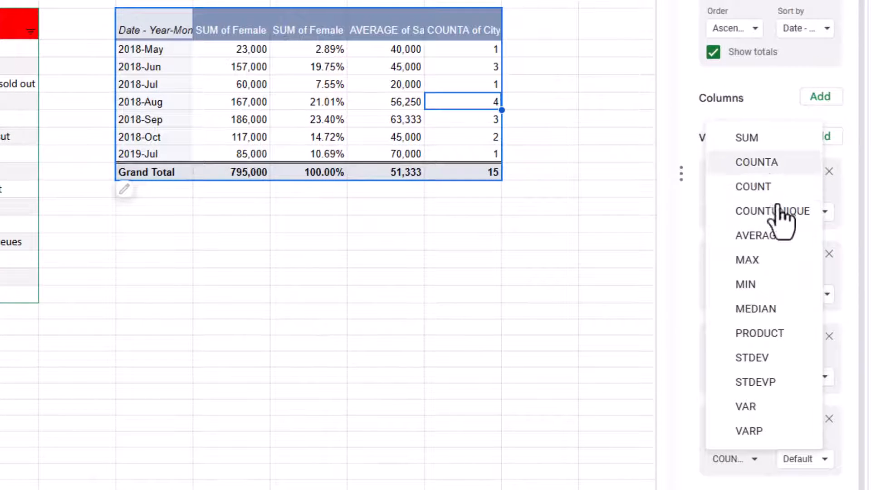
- Summarize City by COUNTUNIQUE so the pivot counts distinct cities per month
left_click(772, 212)
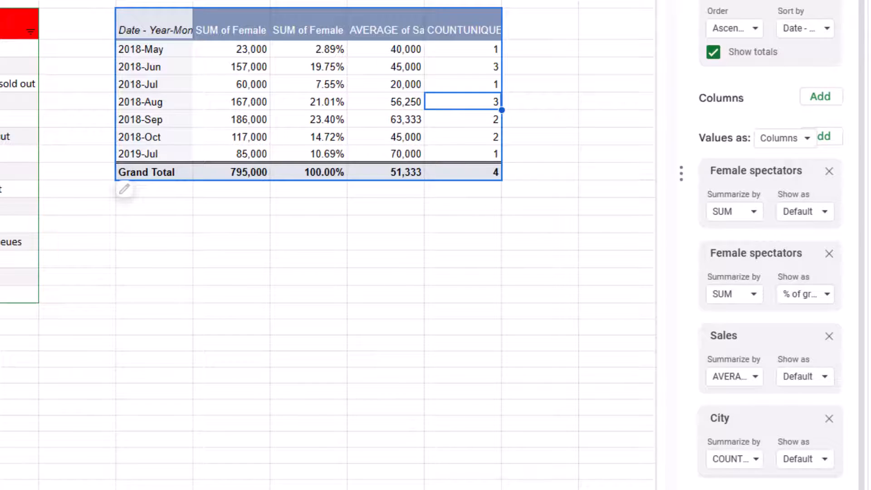
left_click(733, 211)
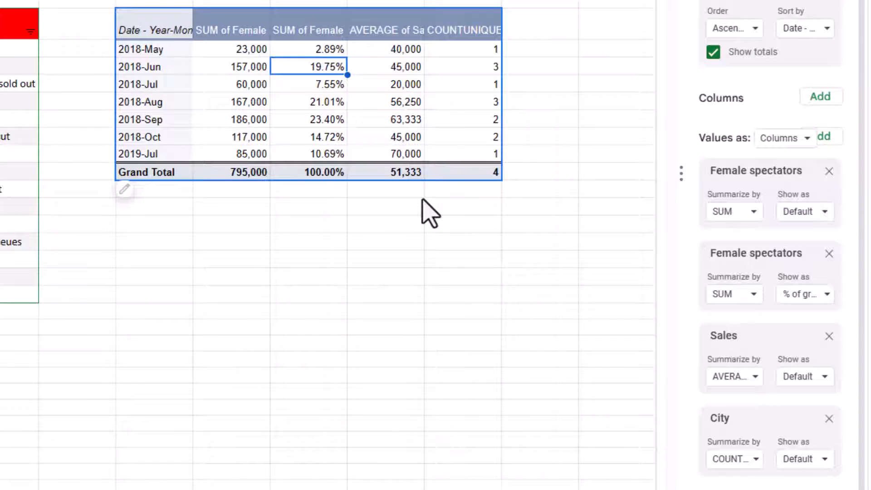
mouse_move(708, 392)
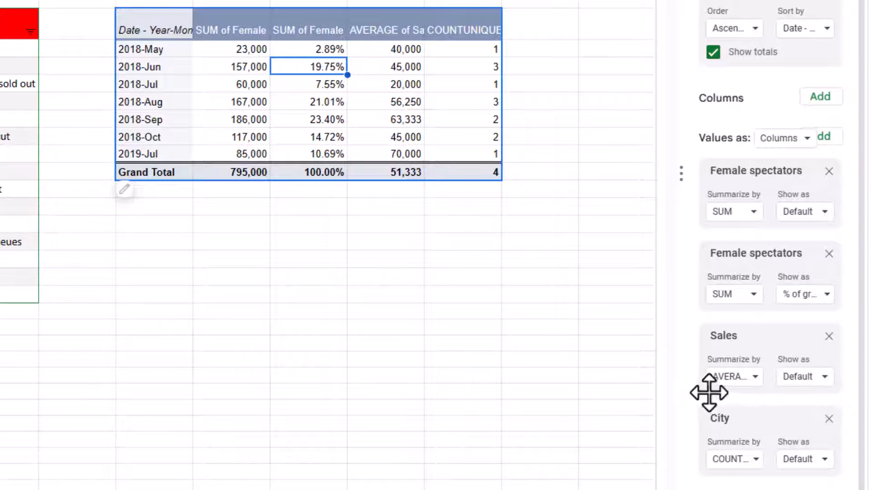
- Try stacking the value fields as rows, then lay them out as columns again
left_click(782, 137)
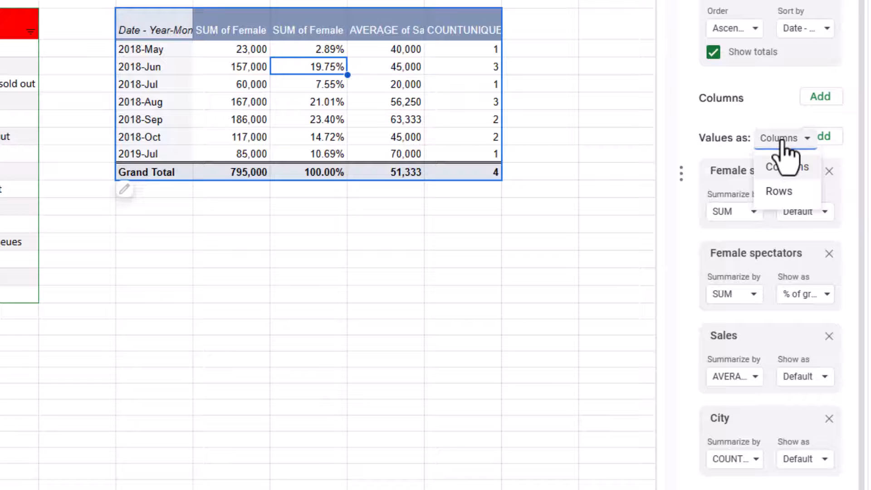
left_click(778, 190)
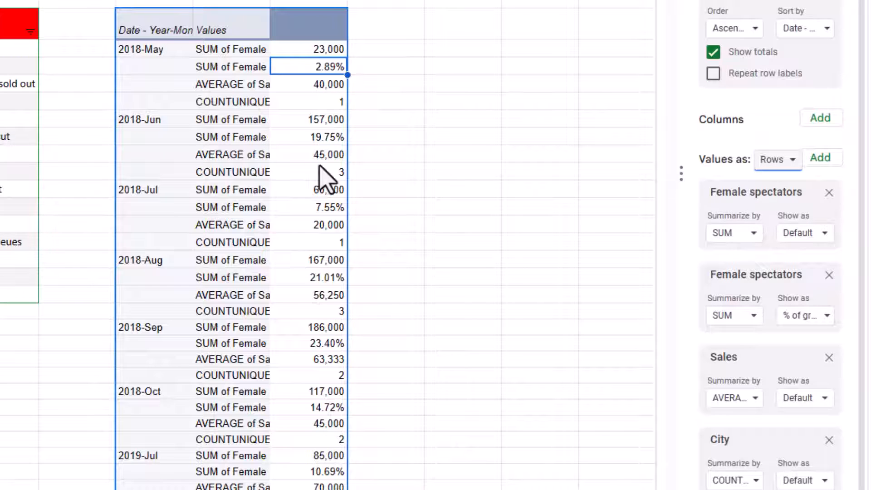
mouse_move(860, 108)
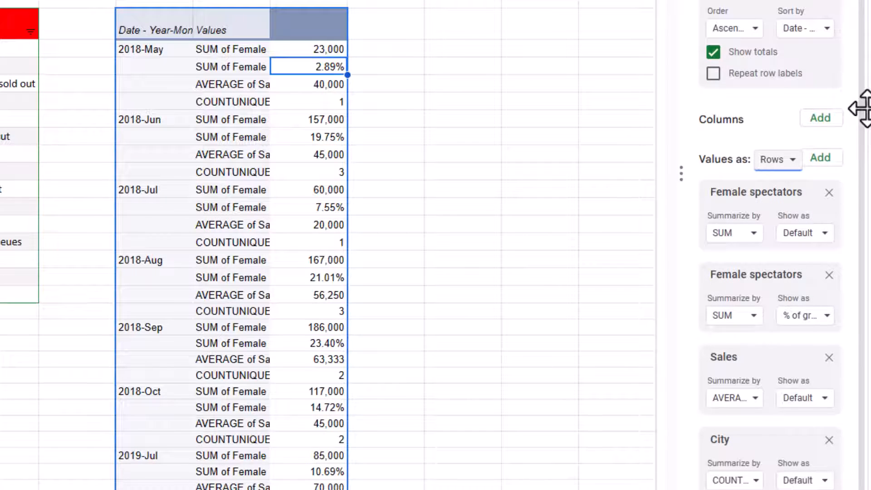
mouse_move(776, 159)
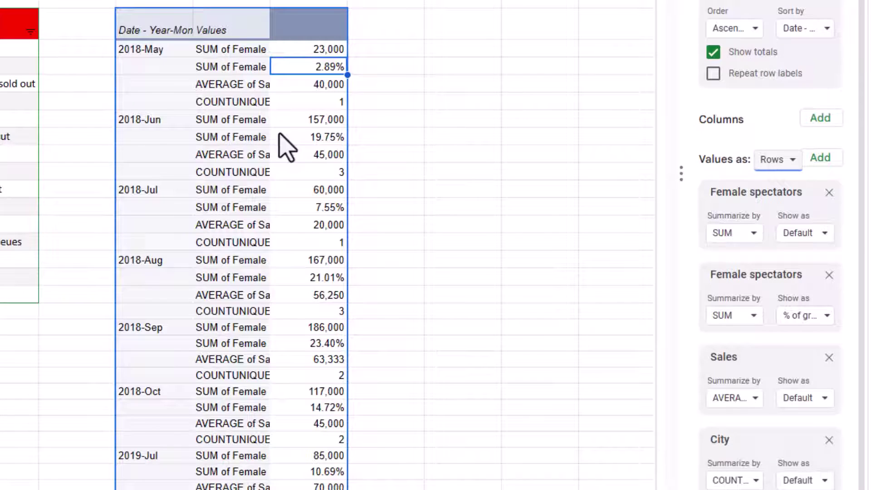
left_click(777, 159)
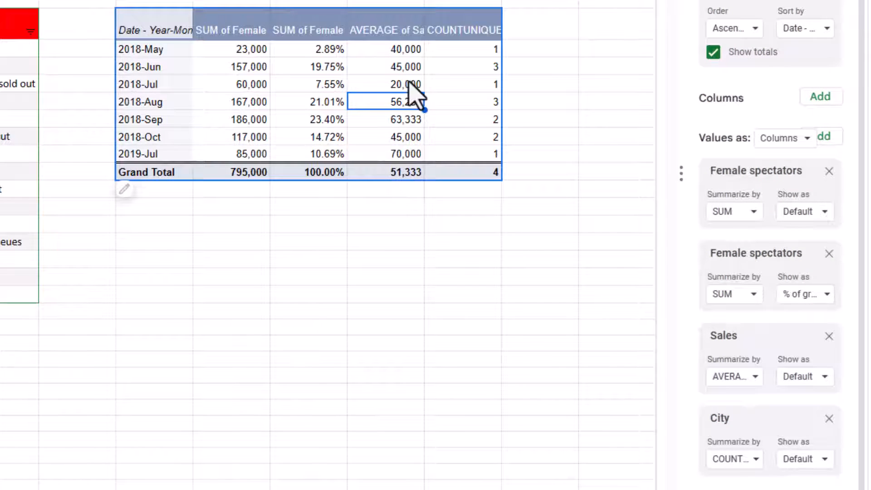
mouse_move(233, 81)
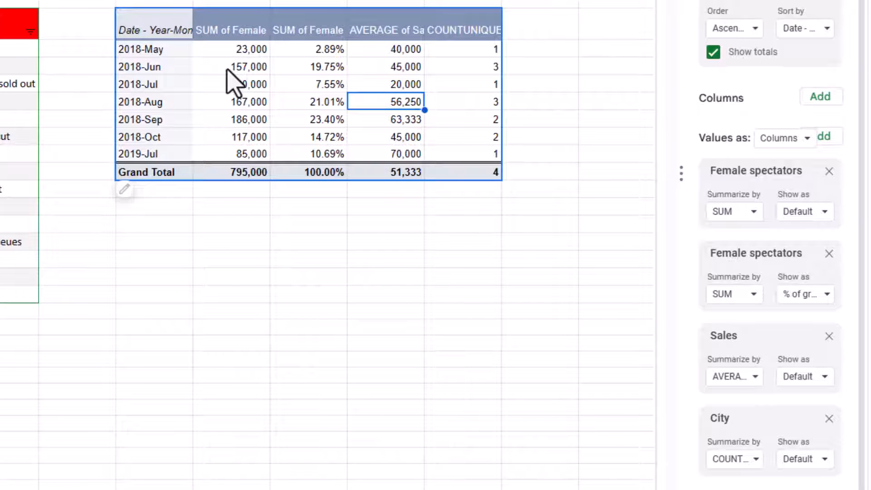
mouse_move(228, 84)
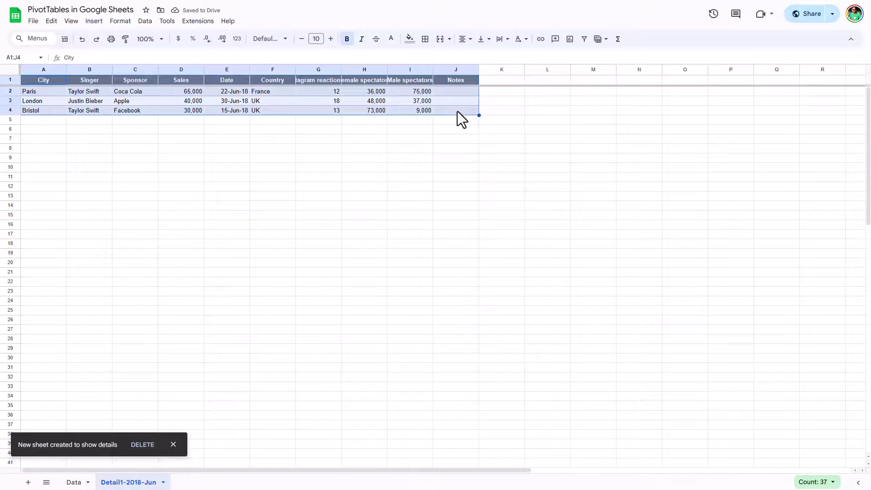
mouse_move(291, 89)
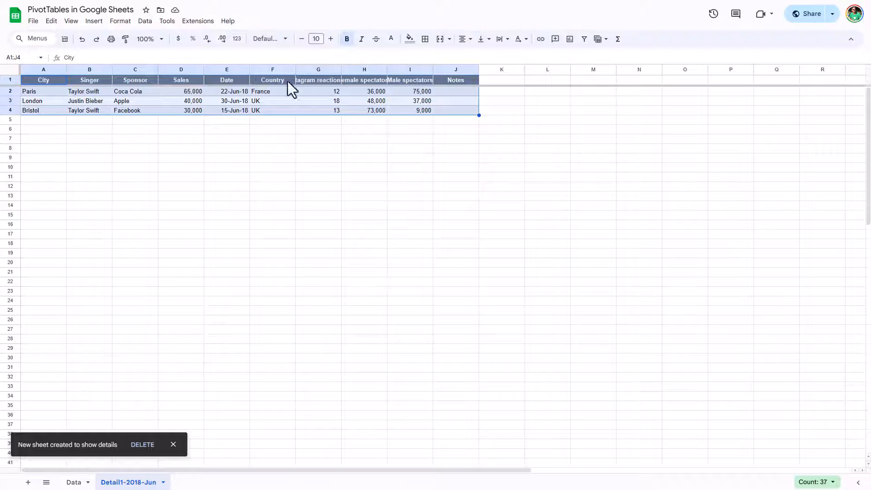
mouse_move(288, 112)
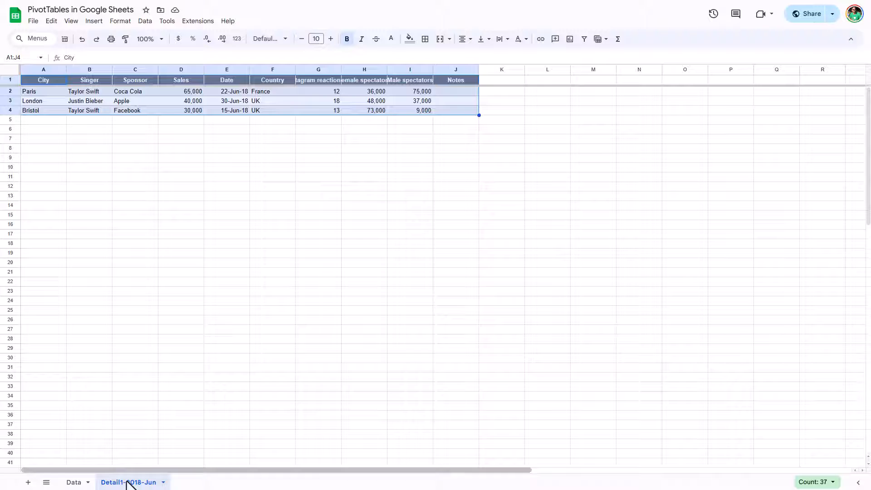
- Bring up the sheet-tab actions for the Detail1-2018-Jun sheet
right_click(129, 482)
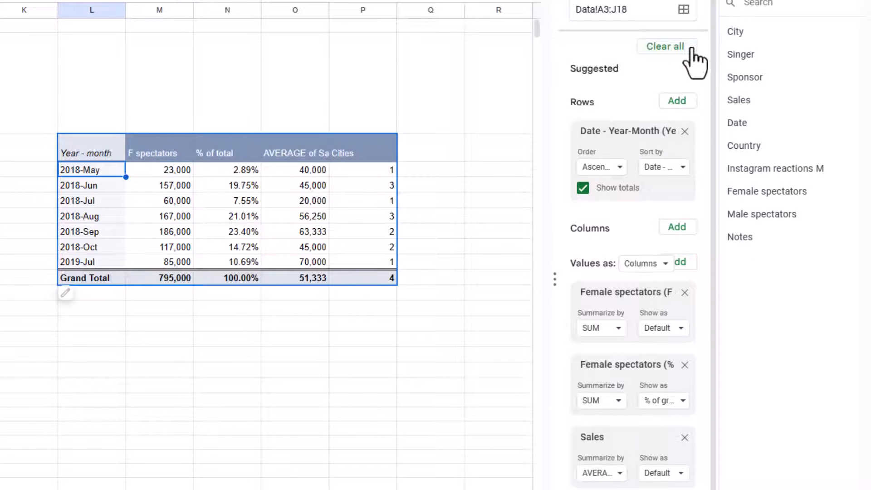
- Clear all fields, keep Sum of Instagram reactions M per City, then group rows by Sales
left_click(664, 46)
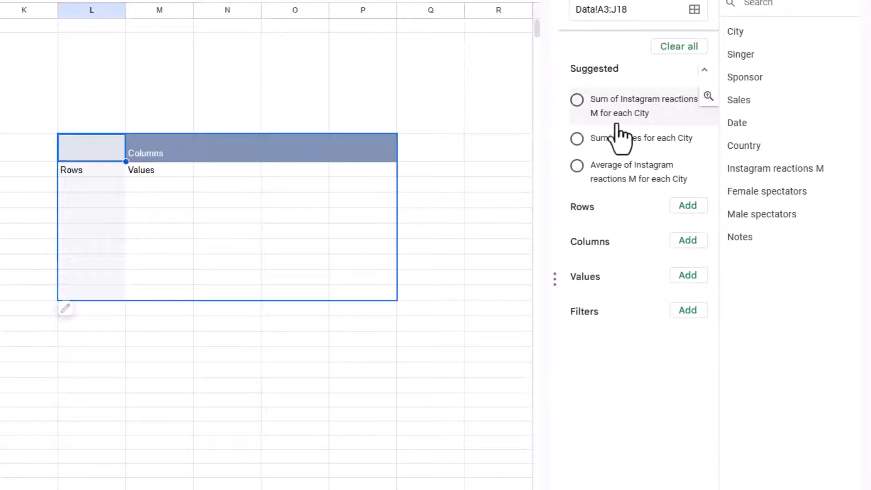
left_click(576, 100)
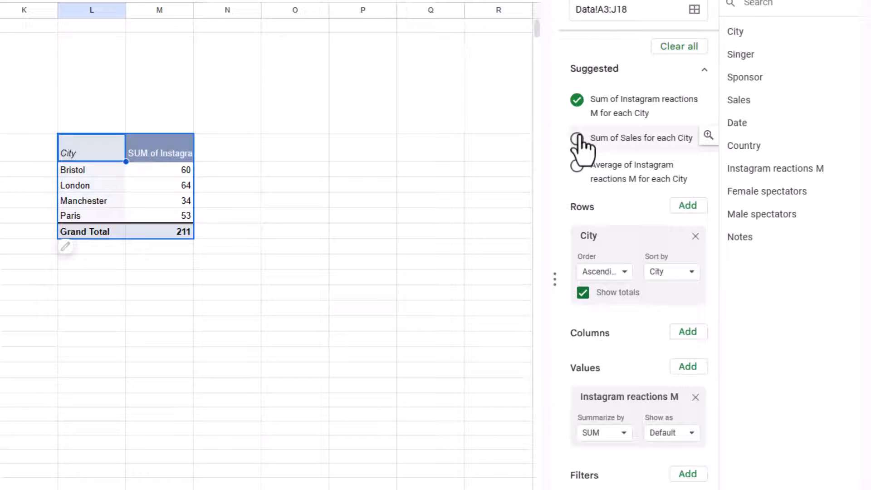
left_click(576, 171)
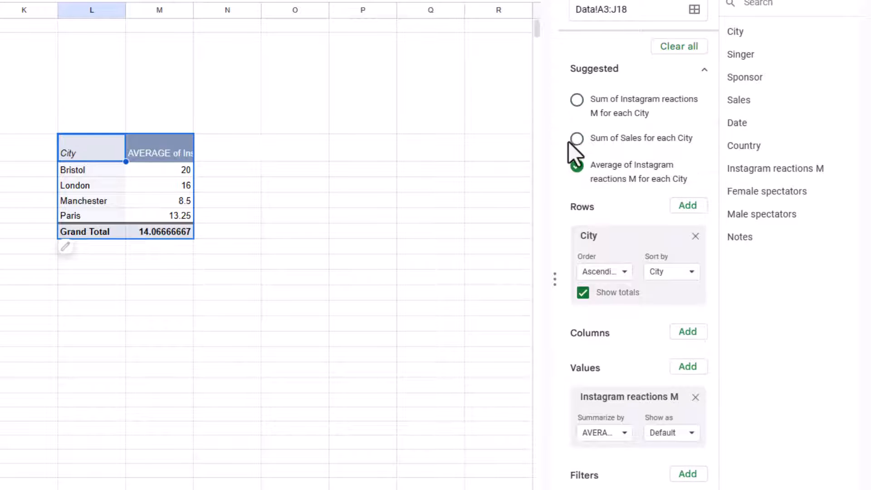
left_click(576, 100)
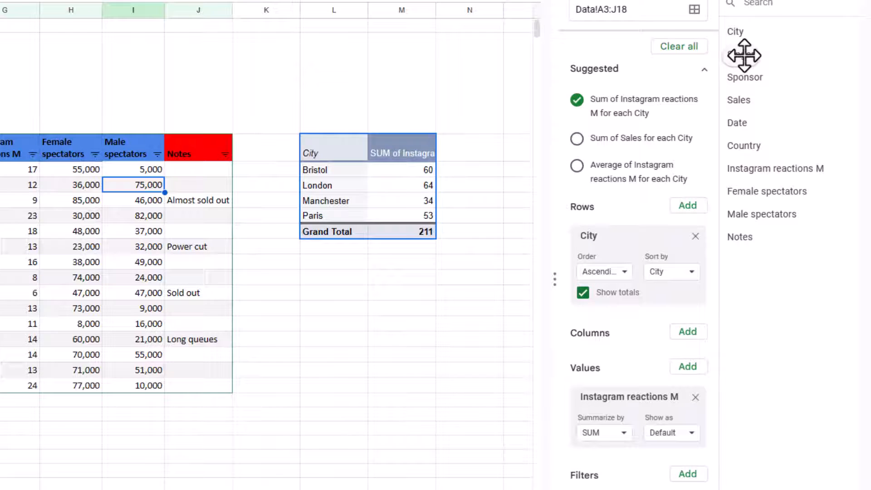
left_click(694, 236)
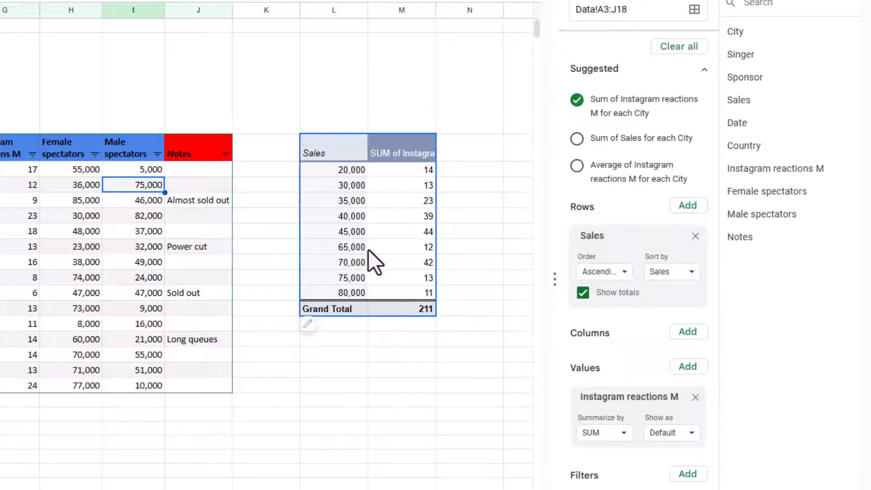
- Create a pivot group rule on Sales with the entered minimum, maximum and 20,000 interval
right_click(333, 200)
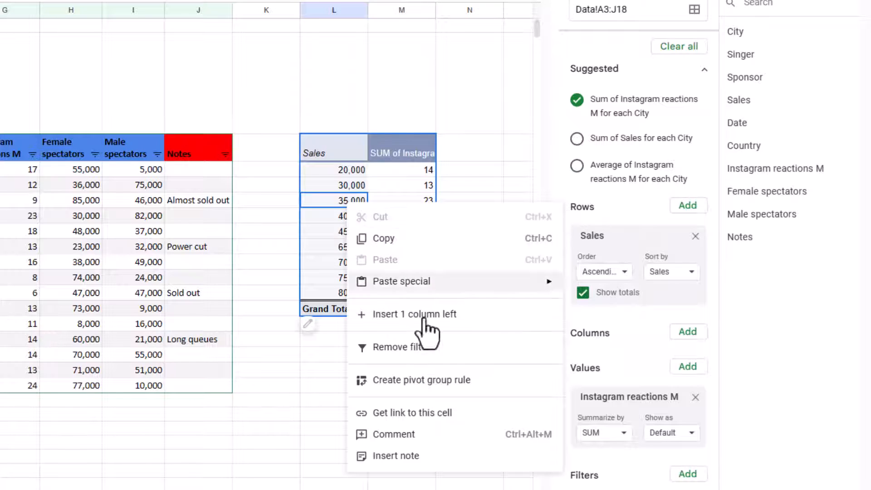
left_click(422, 379)
type("1")
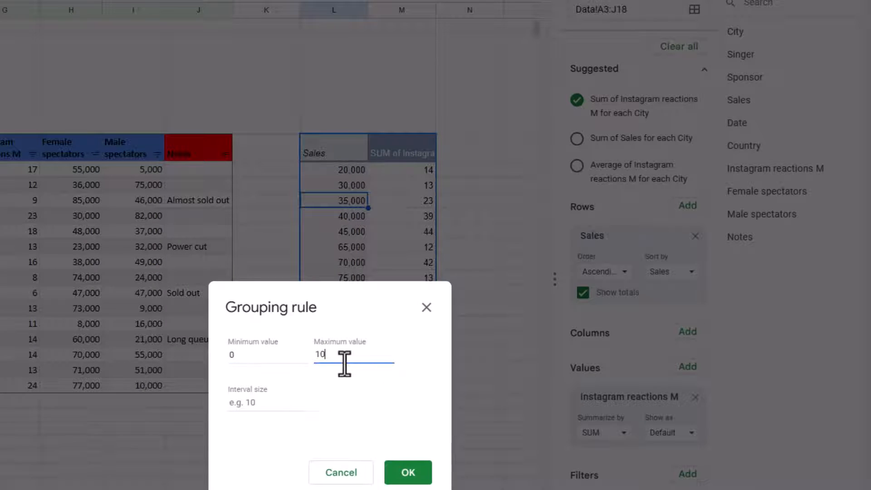
type("00000")
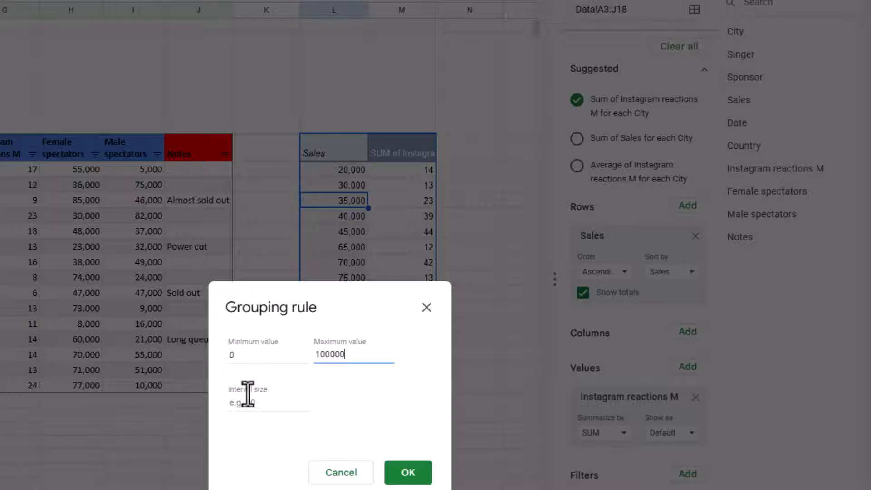
type("2000")
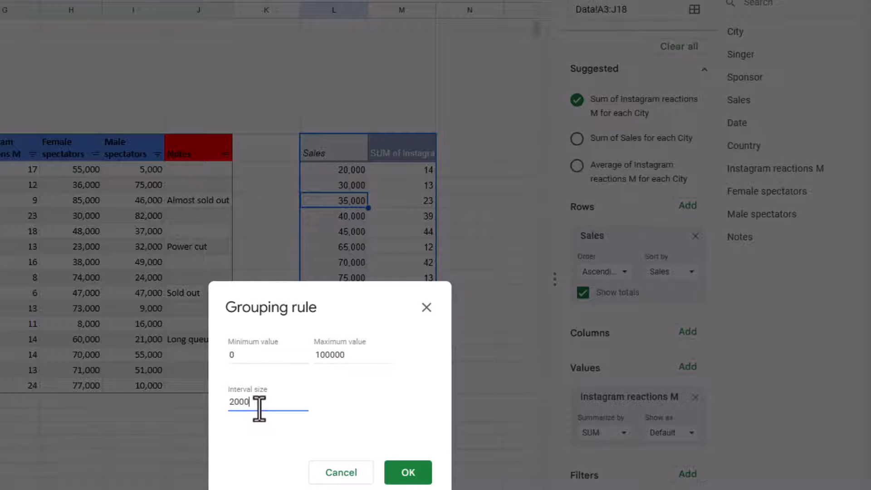
left_click(408, 472)
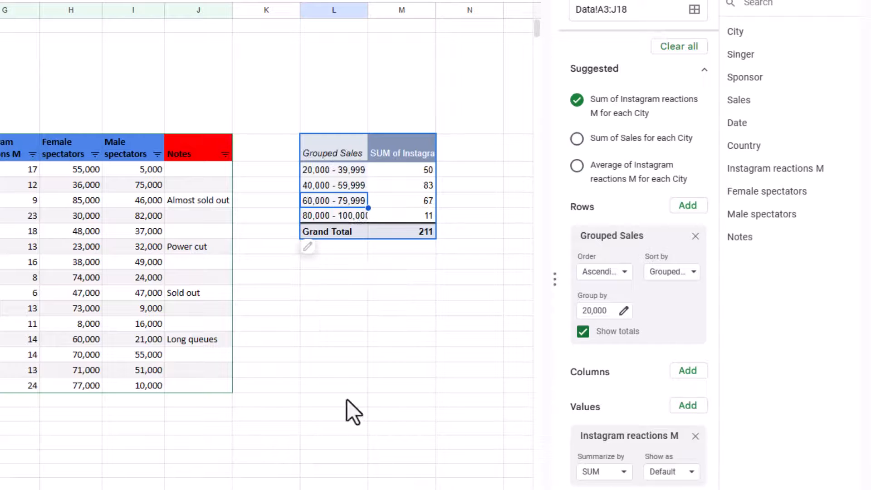
mouse_move(369, 200)
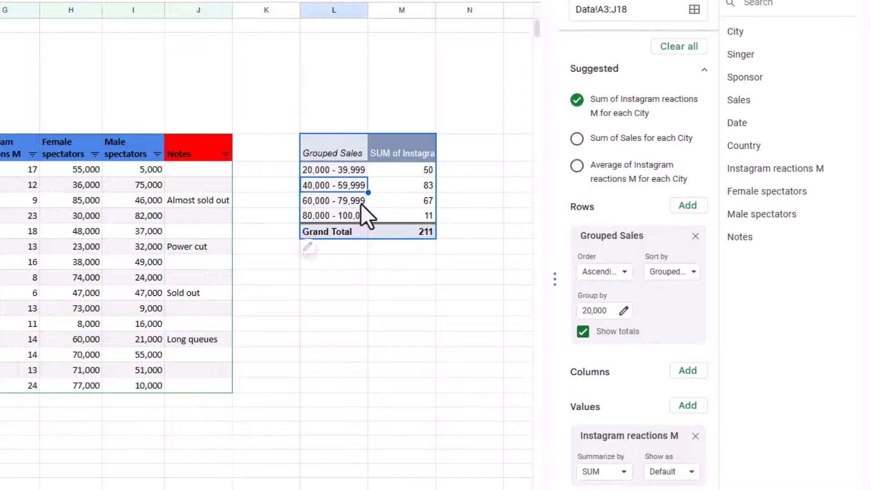
mouse_move(630, 322)
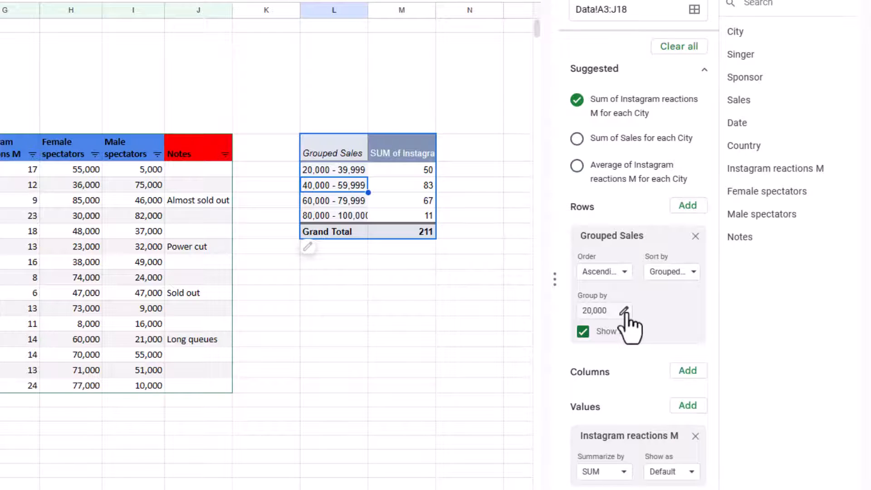
mouse_move(369, 228)
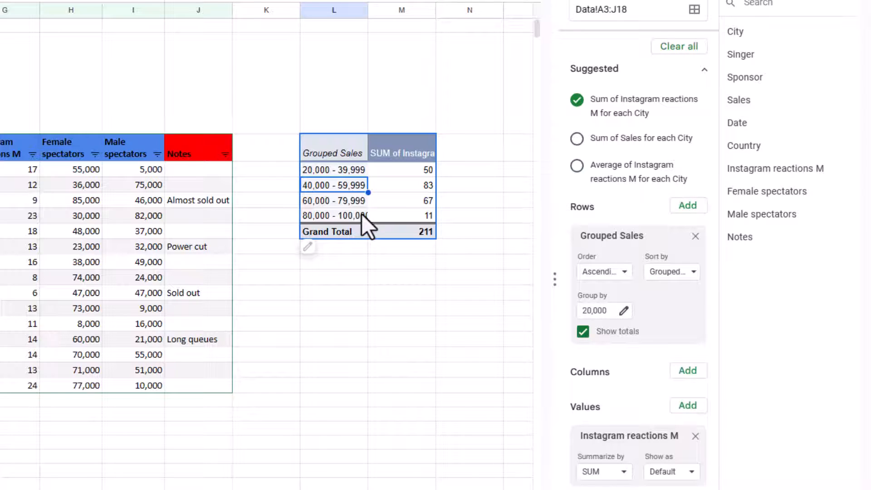
mouse_move(578, 183)
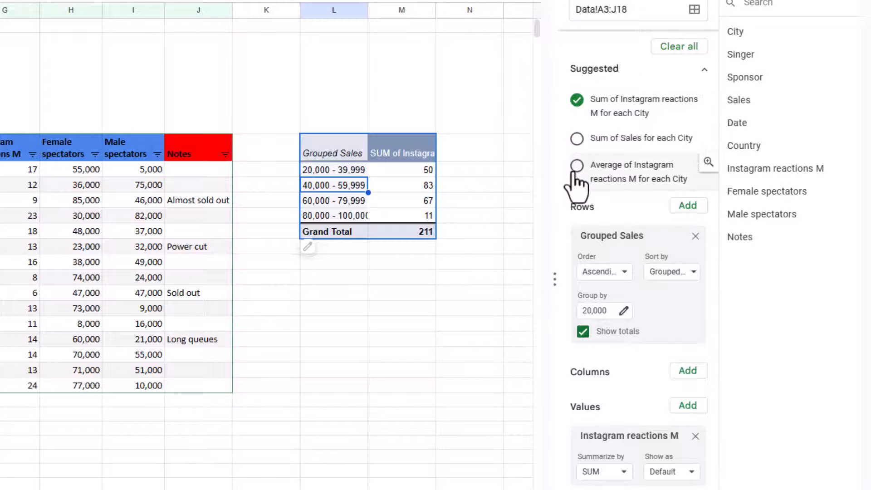
- Switch the pivot to Sum of Sales for each City and turn on a filter for its header row
left_click(577, 165)
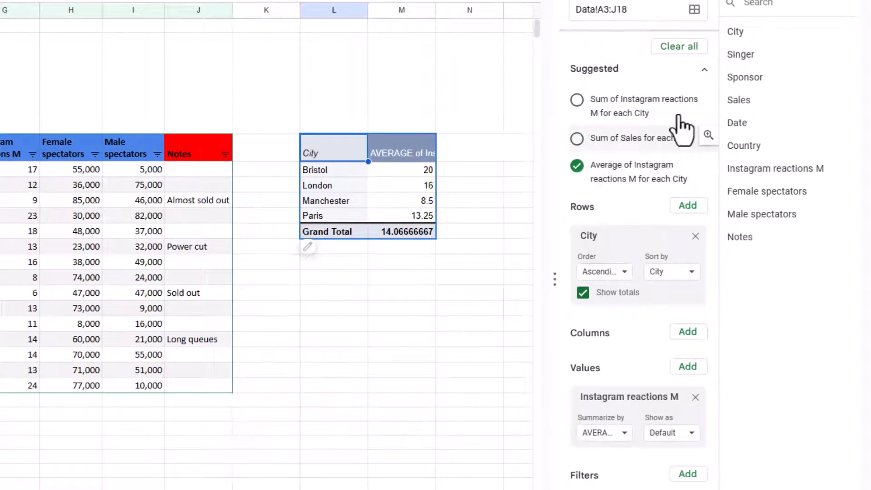
left_click(576, 138)
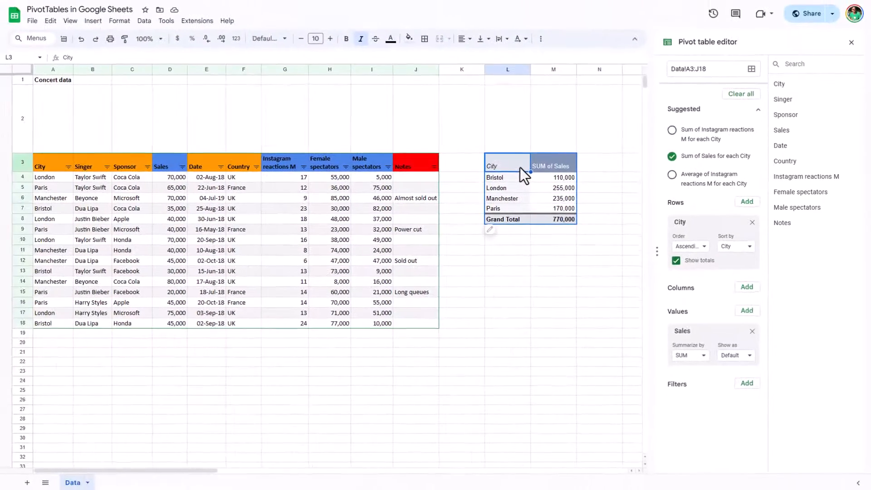
mouse_move(467, 56)
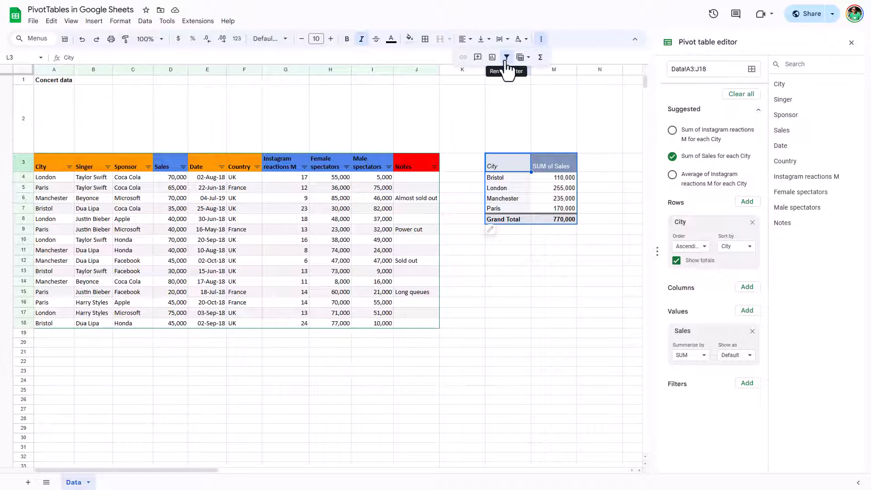
left_click(506, 56)
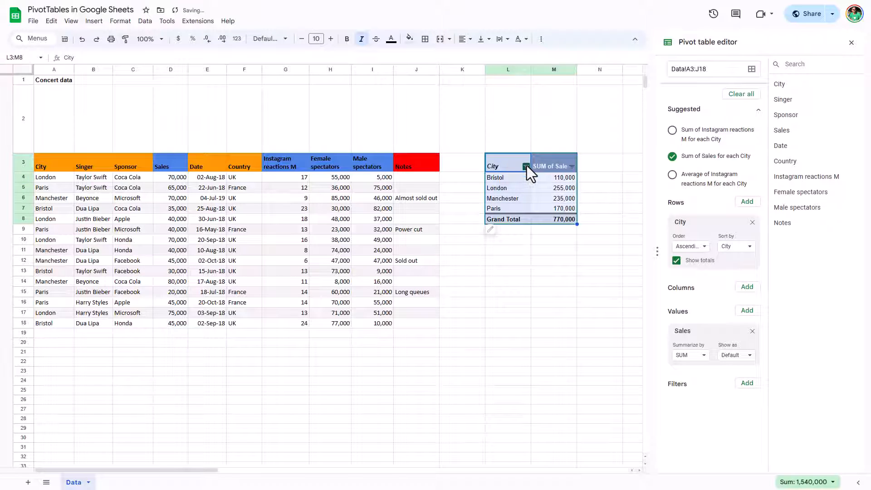
left_click(639, 261)
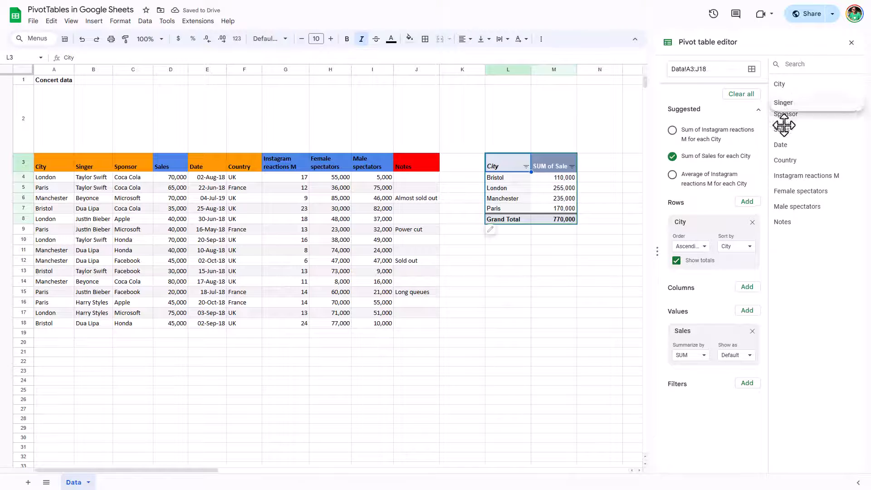
left_click(783, 103)
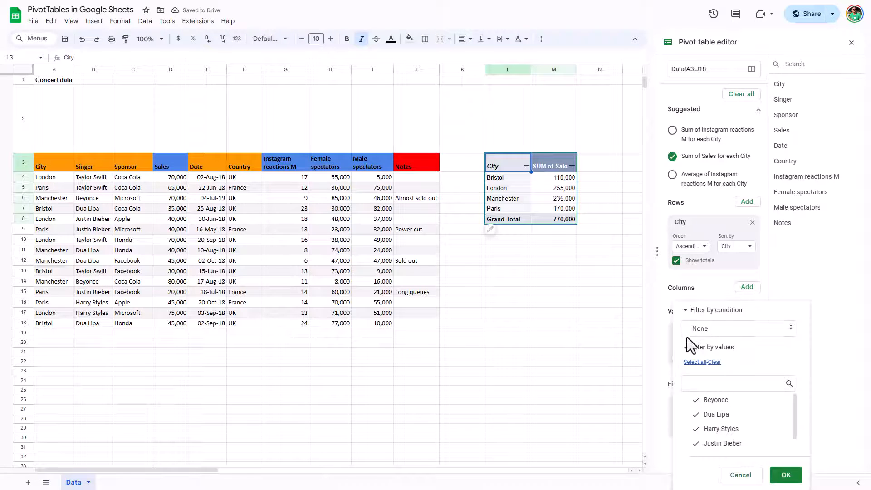
left_click(736, 327)
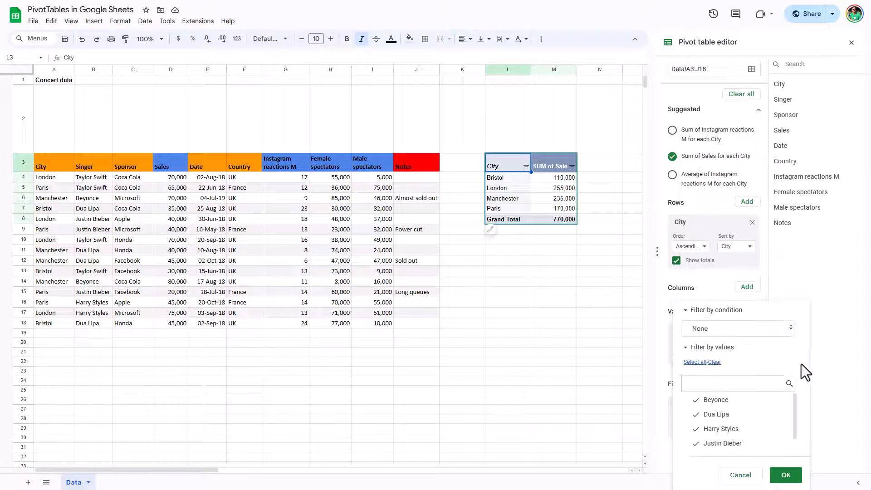
left_click(695, 413)
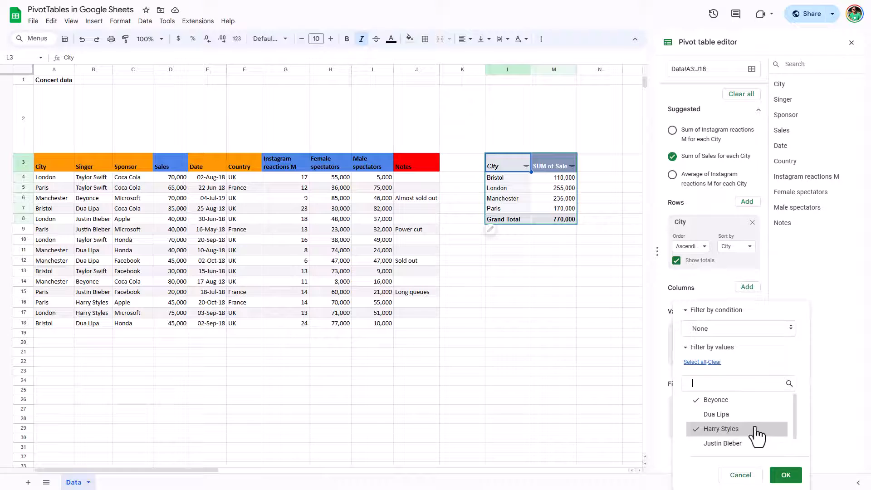
left_click(783, 475)
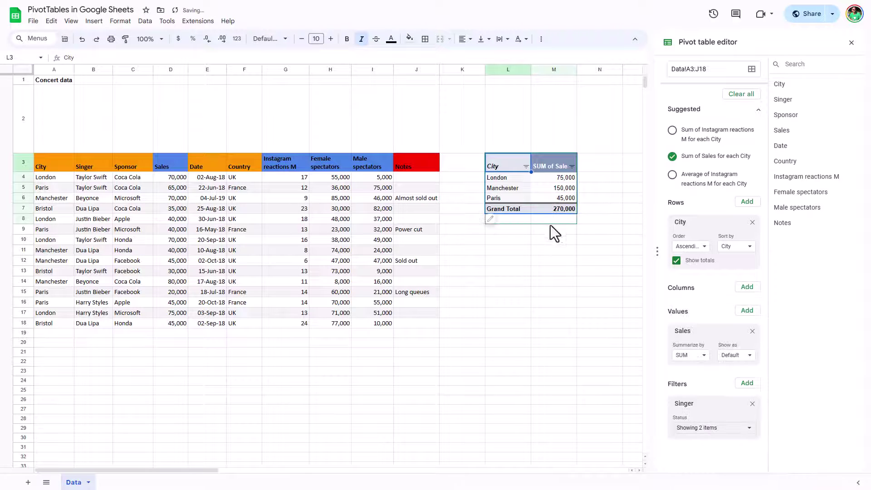
left_click(564, 187)
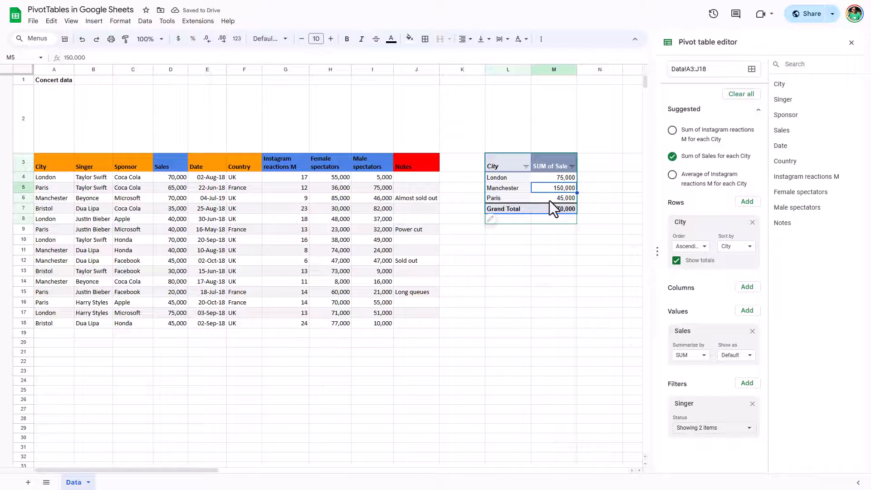
- Rename the row 17 London entry to Lyon and check the pivot now lists Lyon
left_click(507, 186)
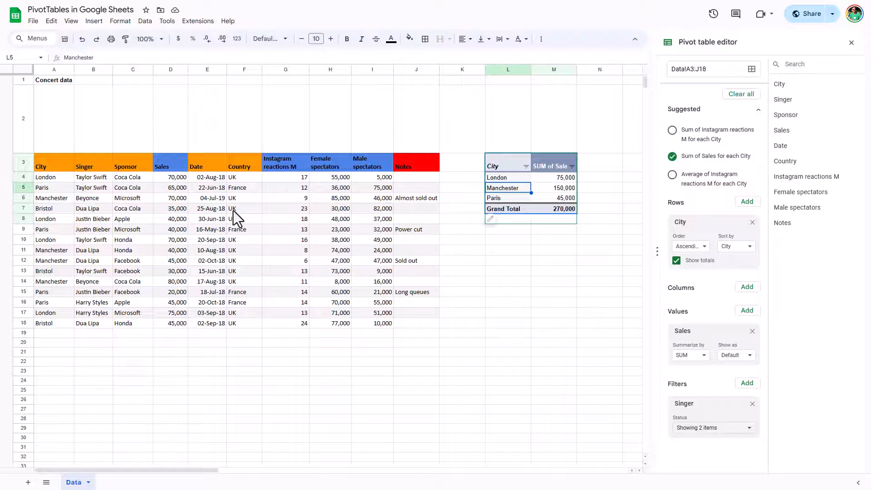
left_click(171, 187)
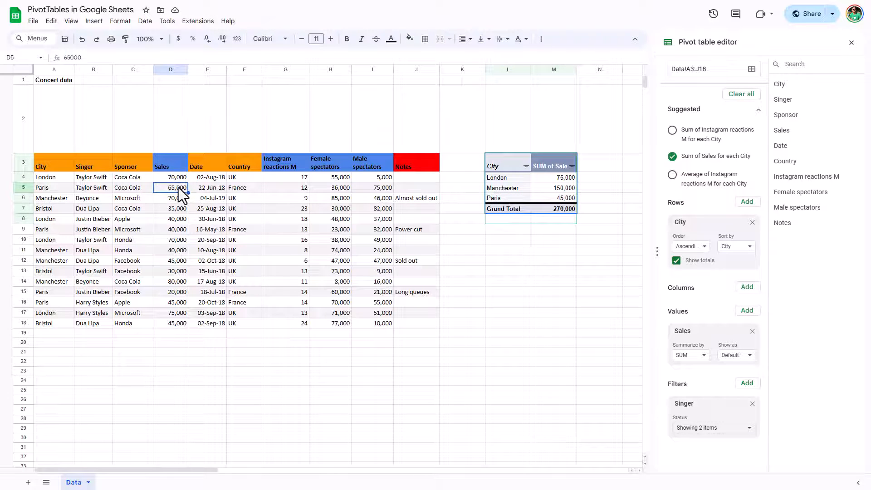
left_click(42, 186)
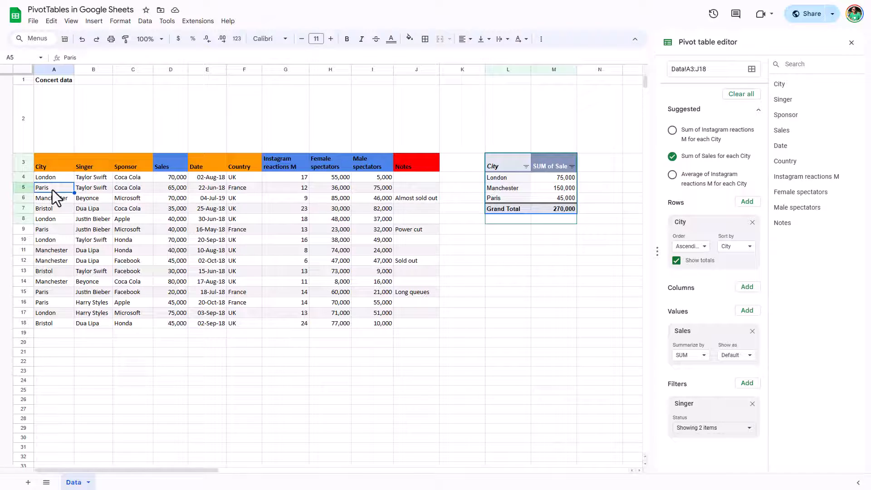
left_click(45, 312)
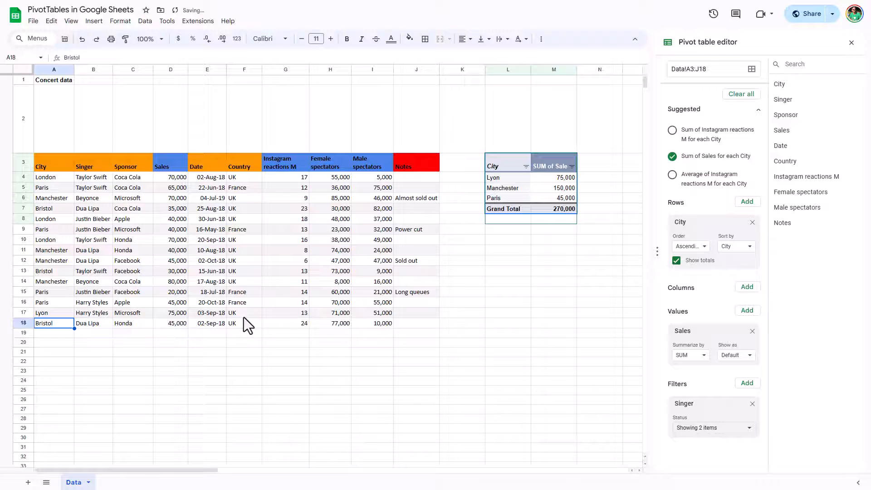
left_click(506, 177)
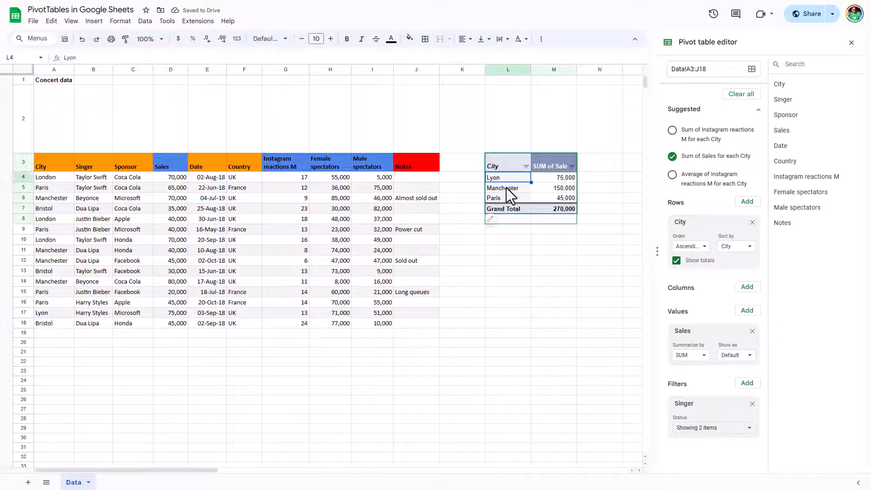
left_click(751, 403)
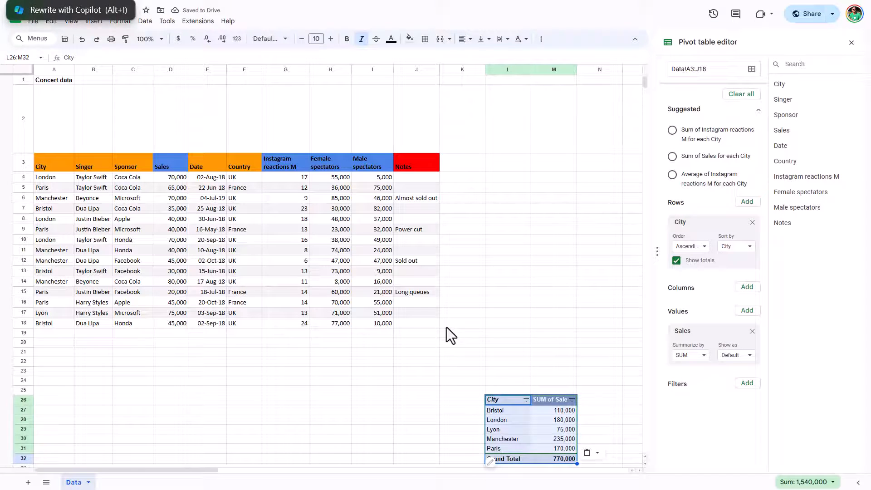
- Select London's 180,000 sales total in the relocated pivot
left_click(552, 419)
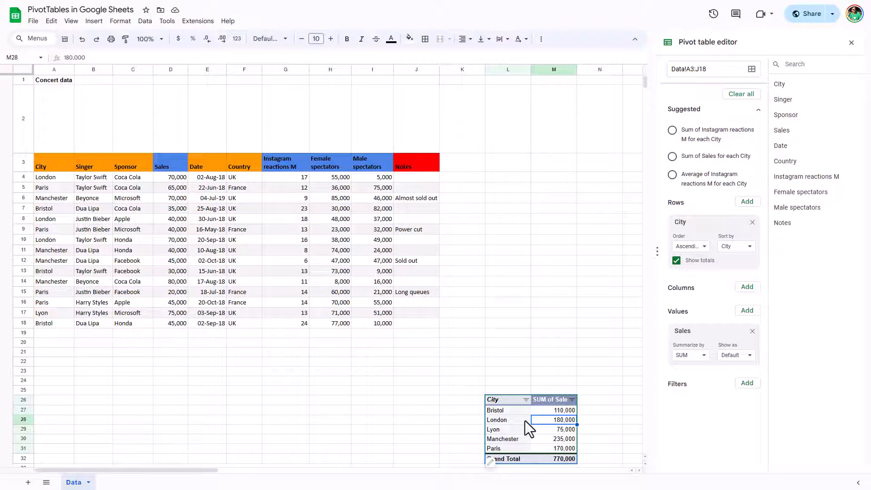
mouse_move(737, 361)
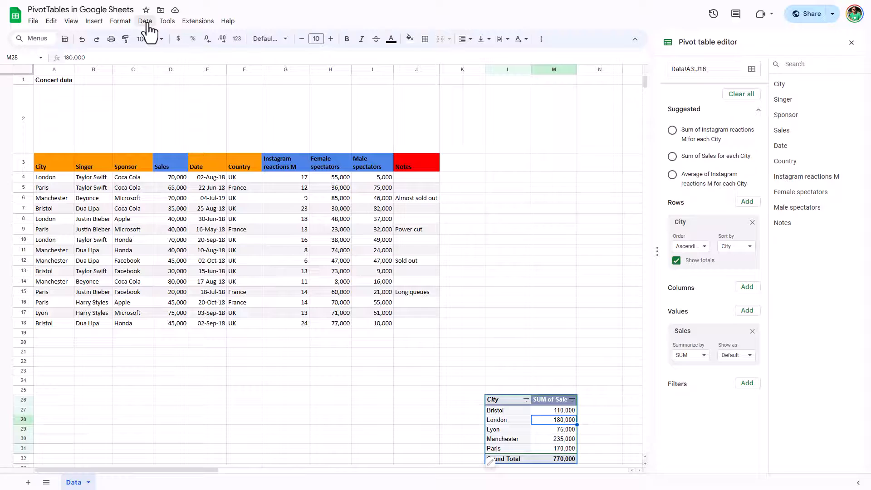
- Add a slicer on the Sponsor column via Data > Add a slicer and toggle which sponsors pass
left_click(144, 20)
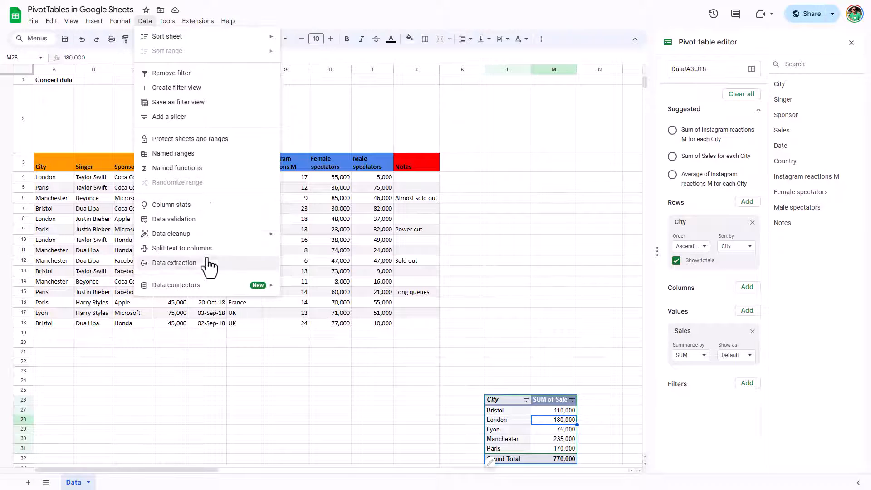
left_click(169, 116)
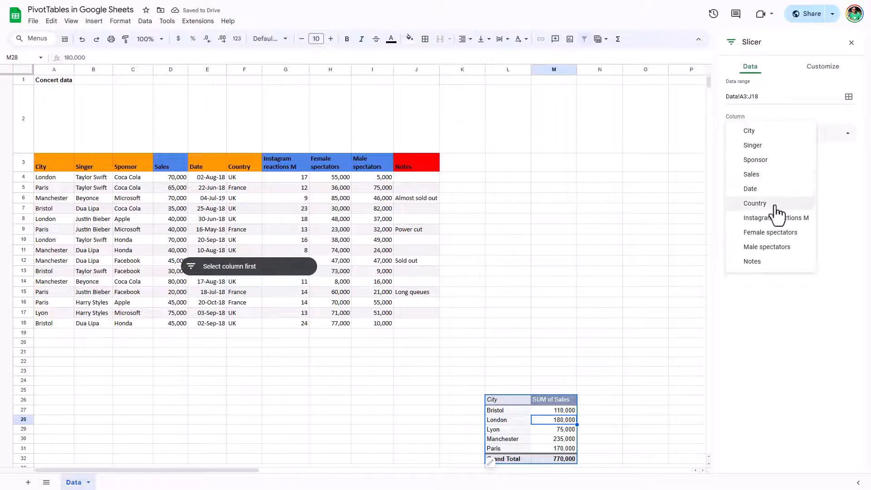
mouse_move(774, 166)
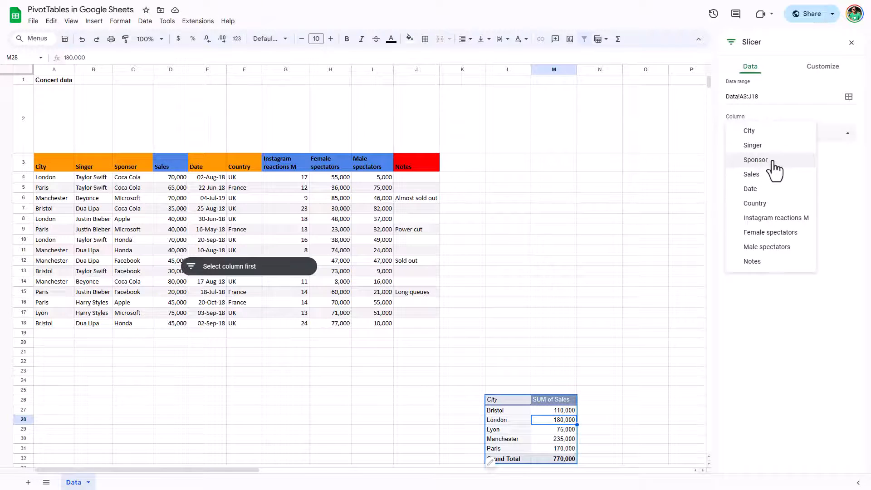
left_click(755, 159)
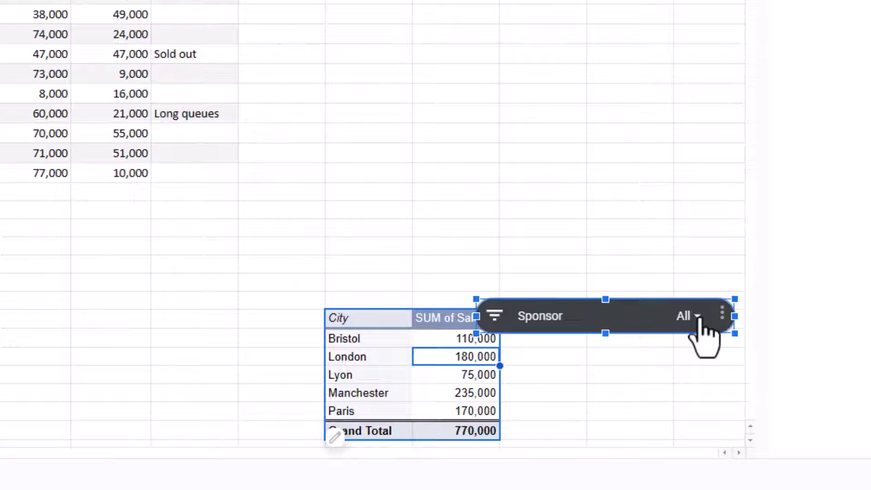
left_click(686, 316)
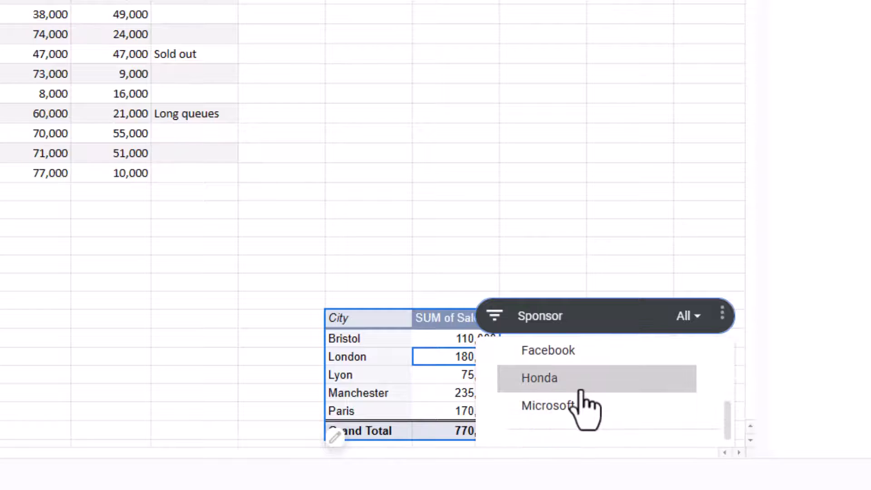
left_click(537, 377)
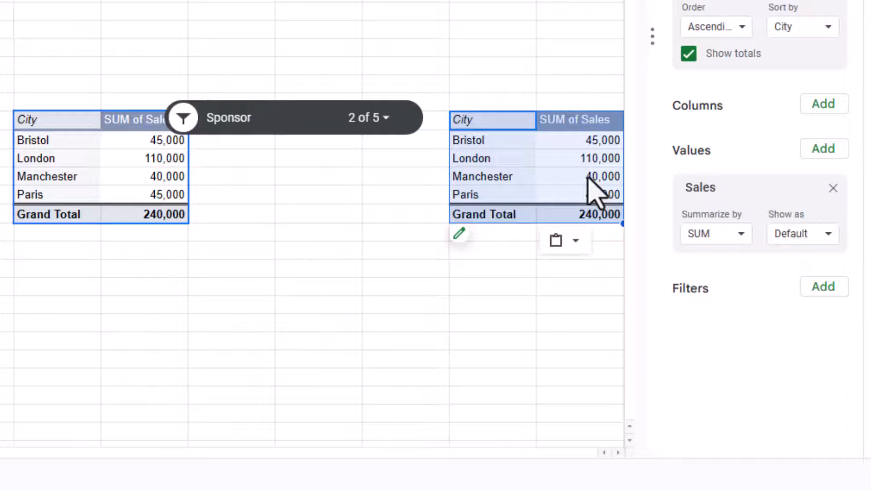
- Summarize the second pivot's Instagram reactions M by AVERAGE instead of SUM
left_click(599, 177)
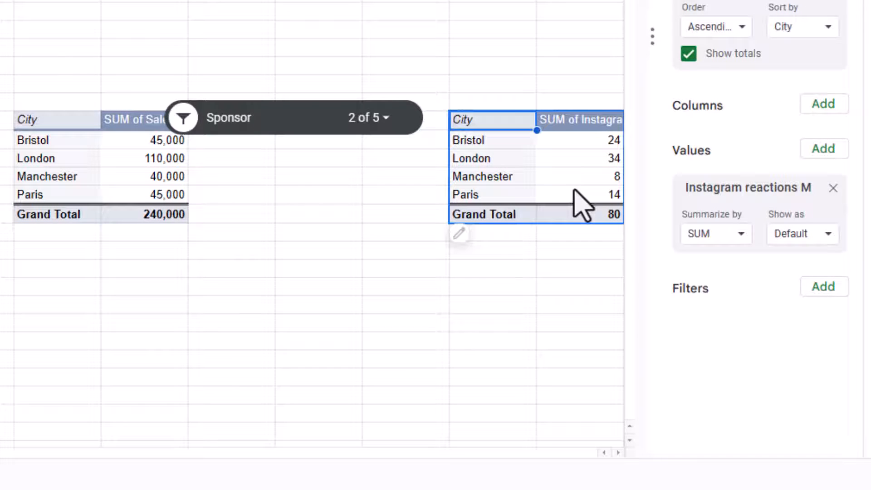
mouse_move(566, 178)
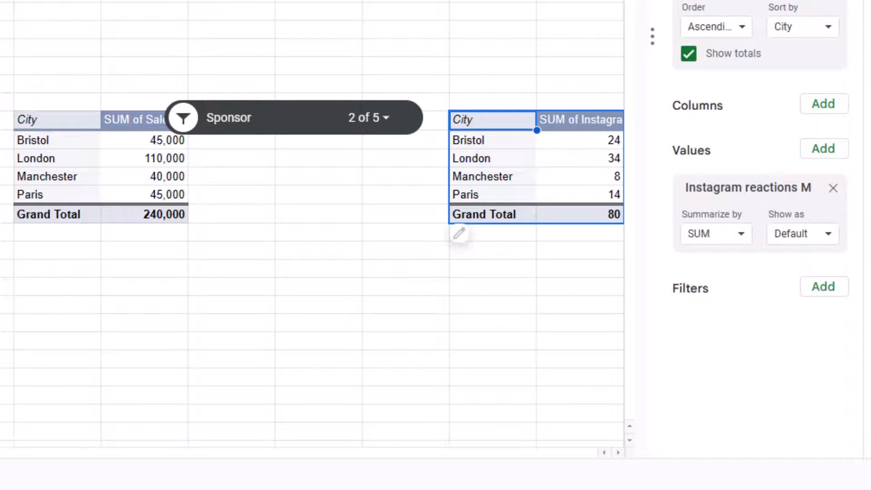
left_click(716, 234)
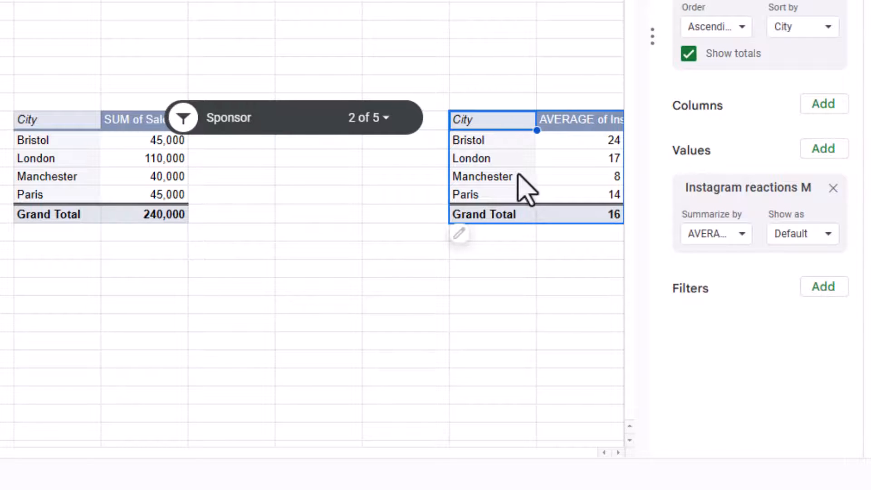
mouse_move(563, 225)
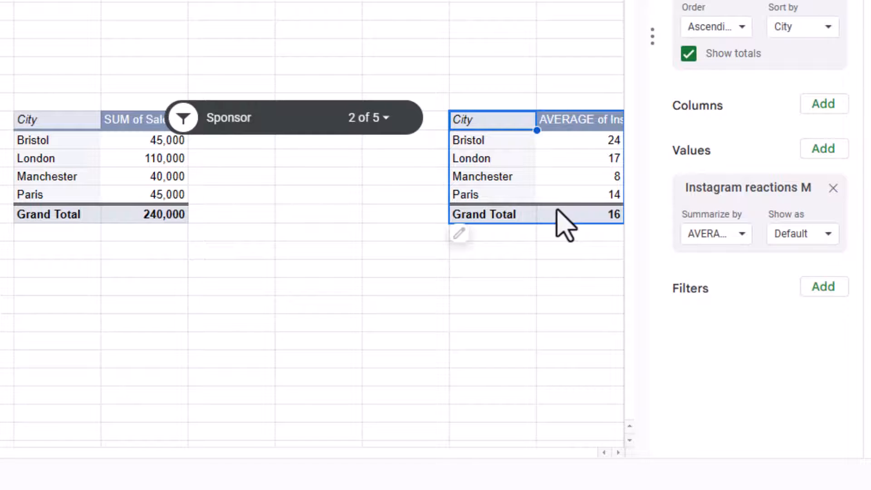
mouse_move(370, 117)
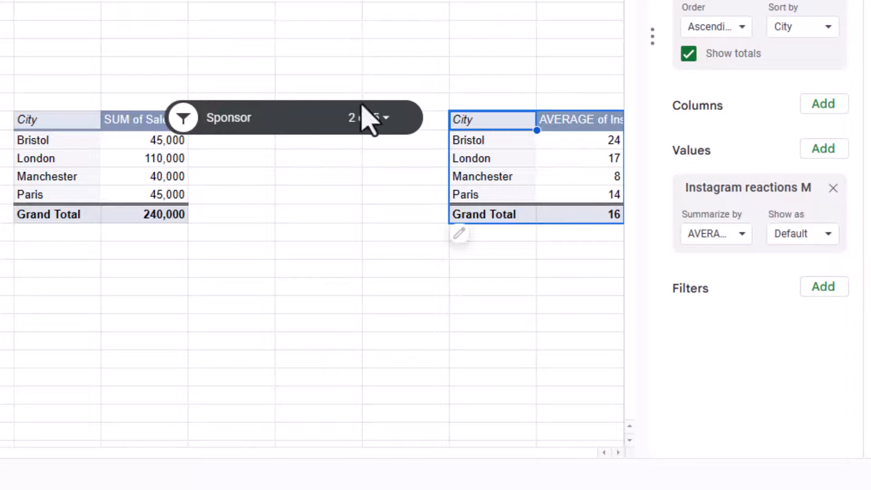
- Limit the Sponsor slicer to Apple and Coca Cola, then narrow it and move it above the pivots
left_click(382, 117)
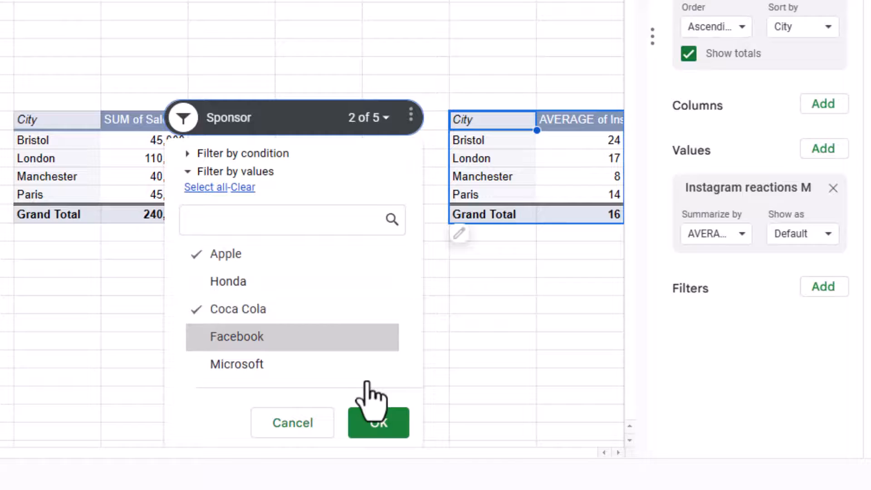
left_click(379, 423)
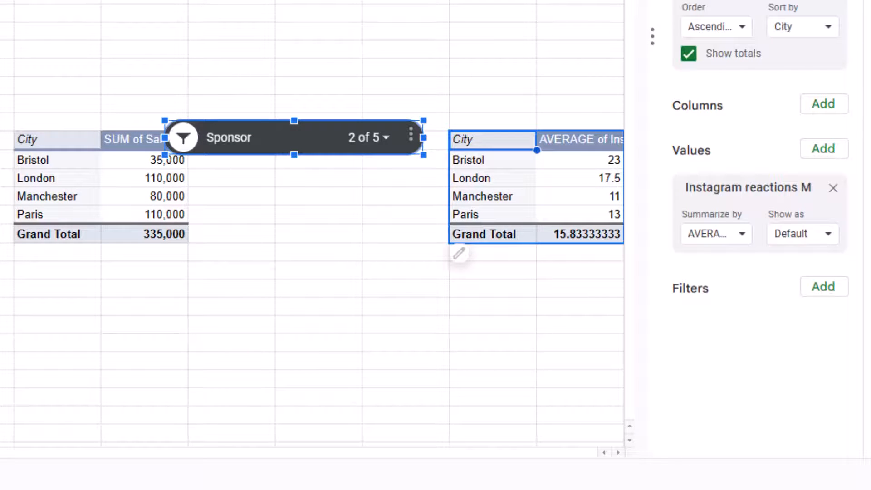
mouse_move(442, 142)
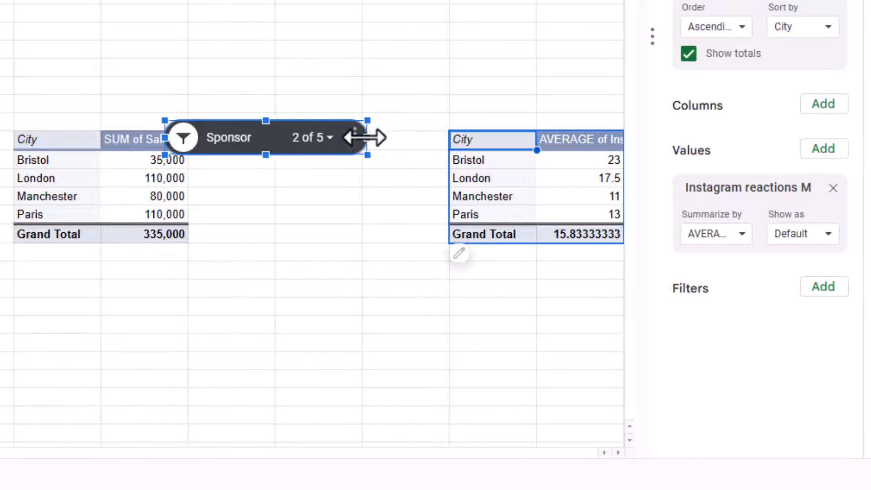
left_click_drag(266, 137, 314, 93)
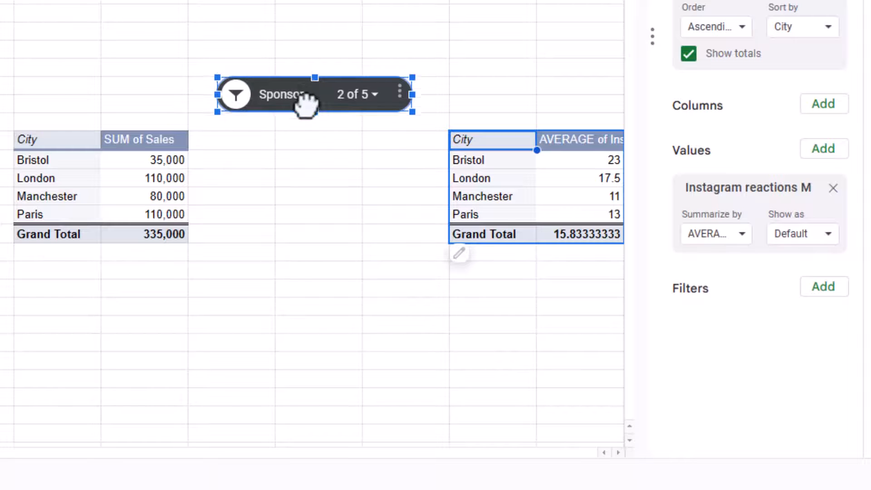
left_click_drag(306, 95, 313, 115)
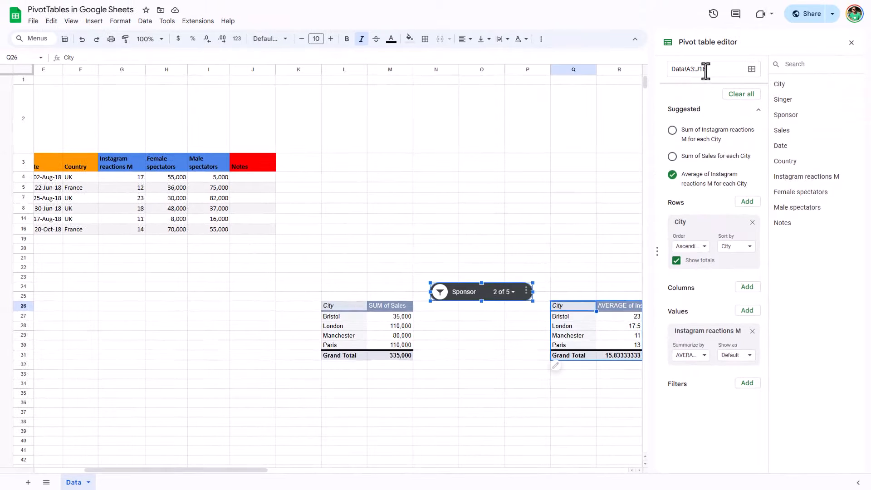
mouse_move(752, 69)
type("=M27")
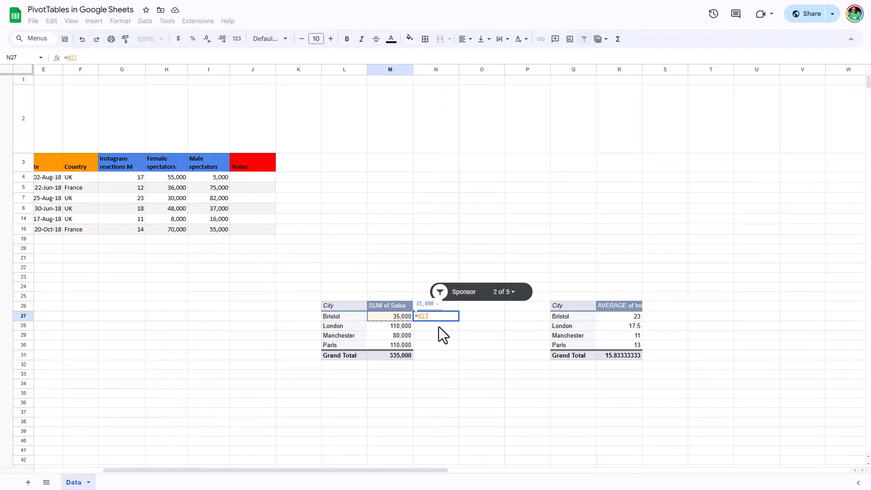
- Confirm the =M27 reference in N27 so it shows Bristol's 35,000
key("enter")
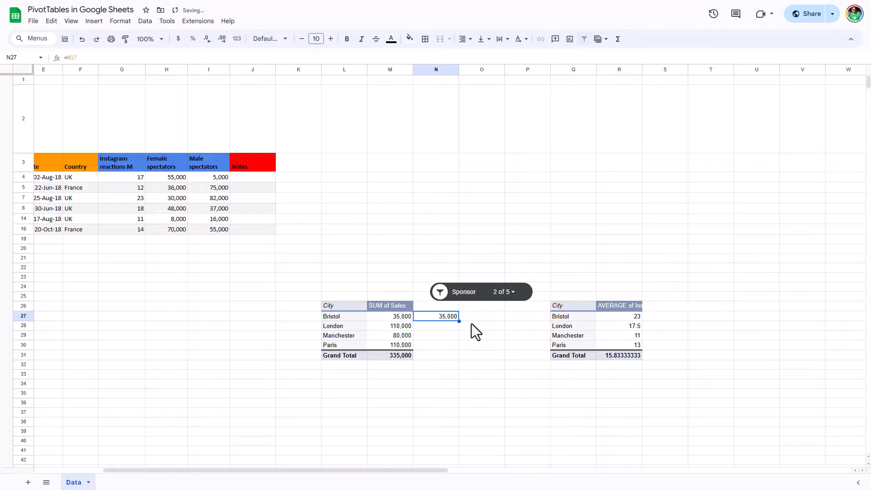